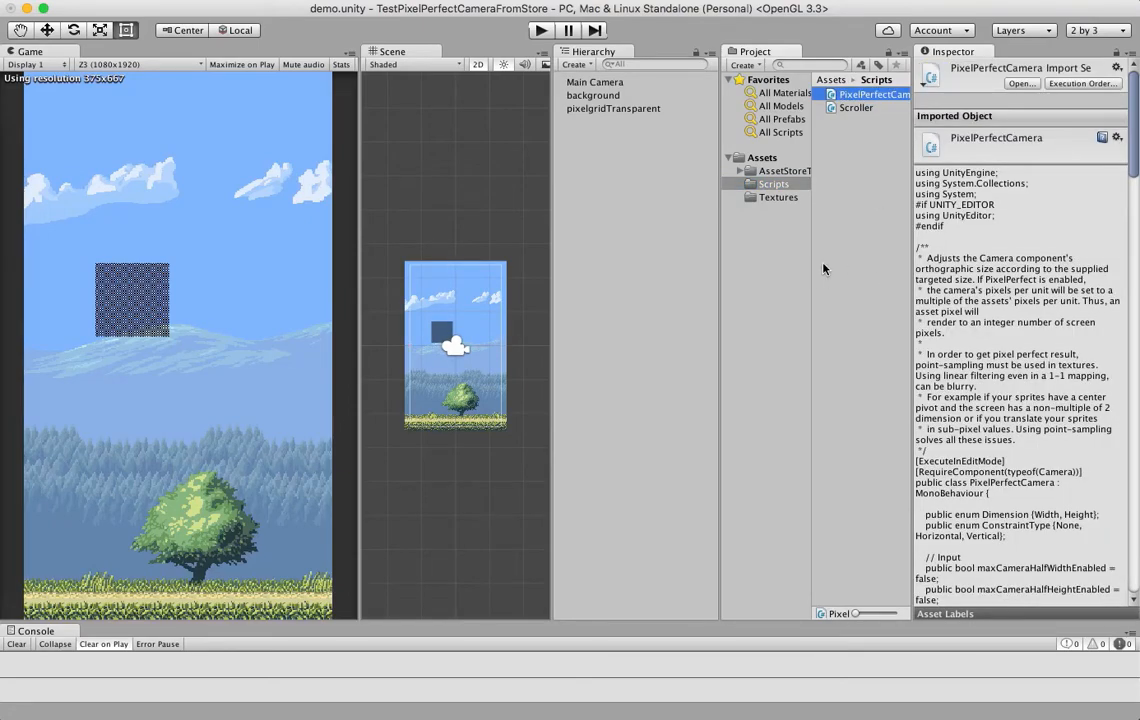
Show the Main Camera's components, scrolling to the Pixel Perfect Camera script
left_click(596, 82)
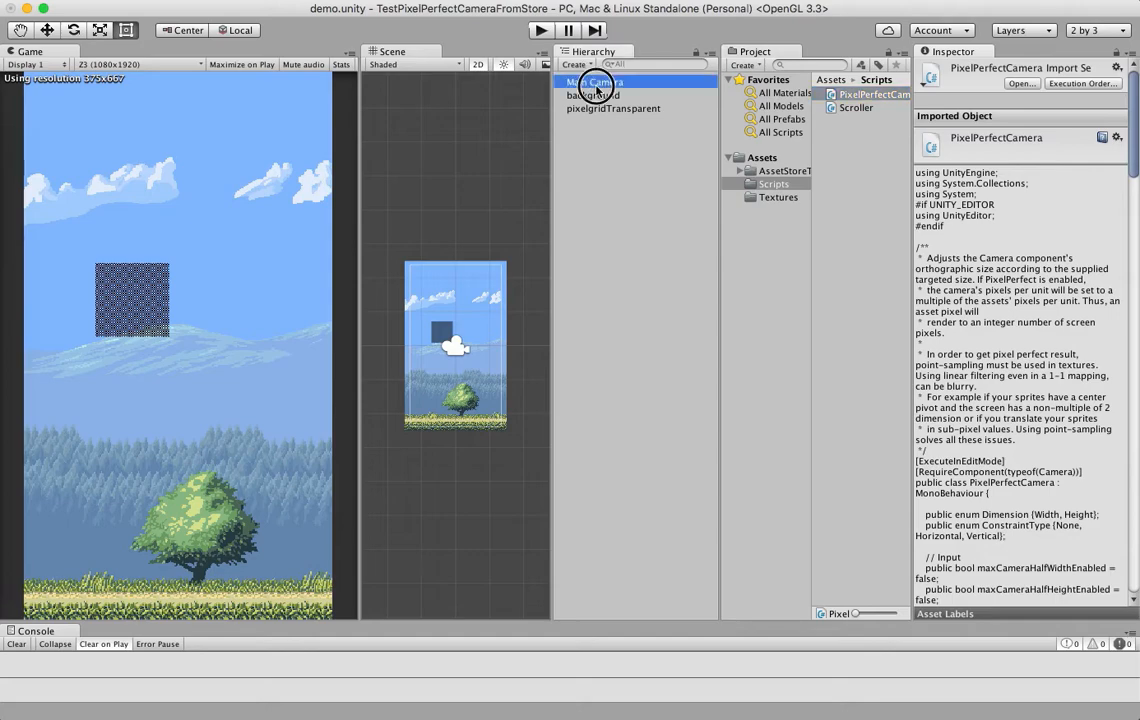
left_click(596, 80)
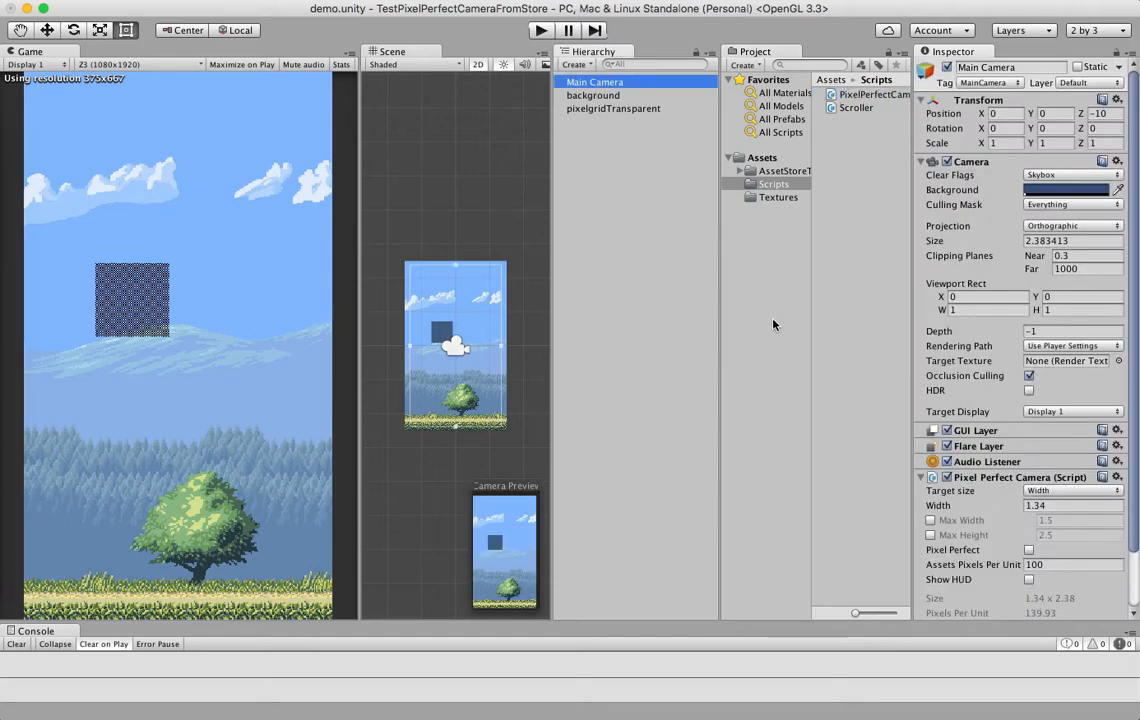
mouse_move(1102, 236)
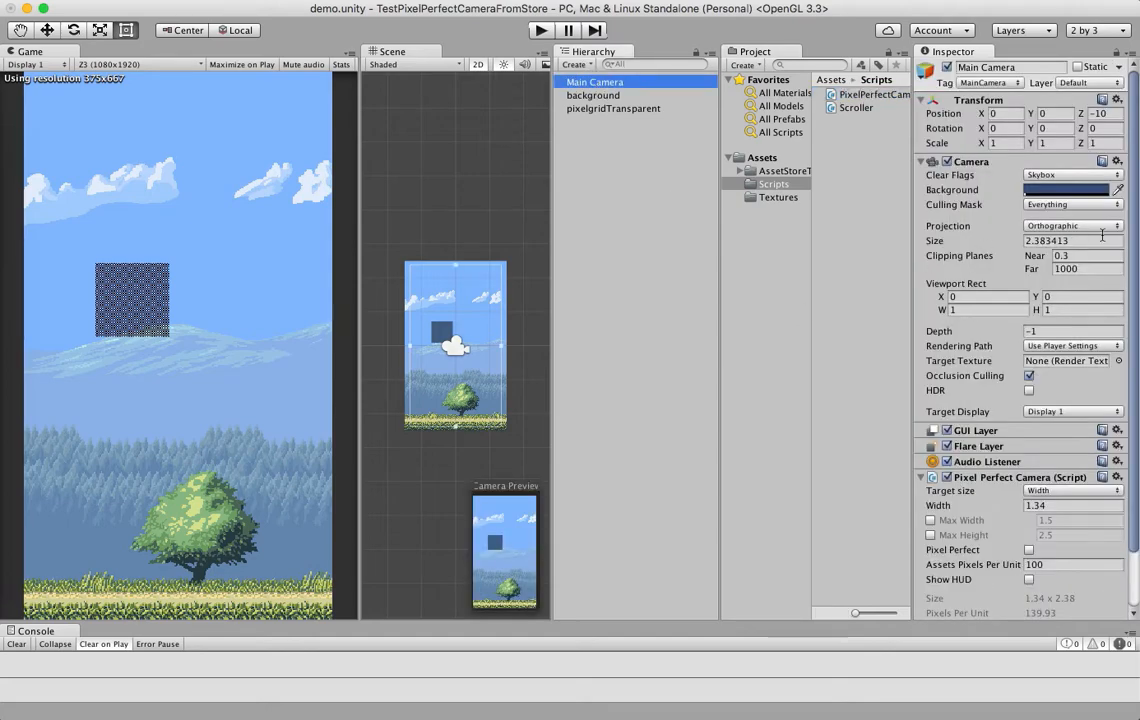
scroll("down", 3)
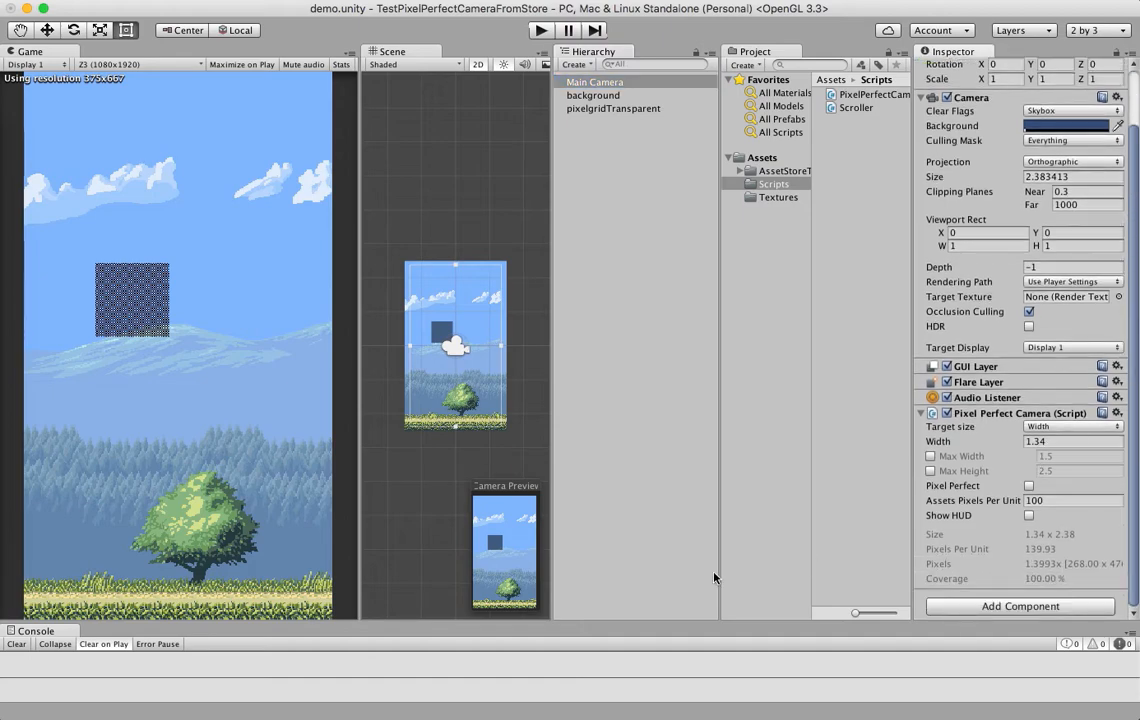
mouse_move(688, 572)
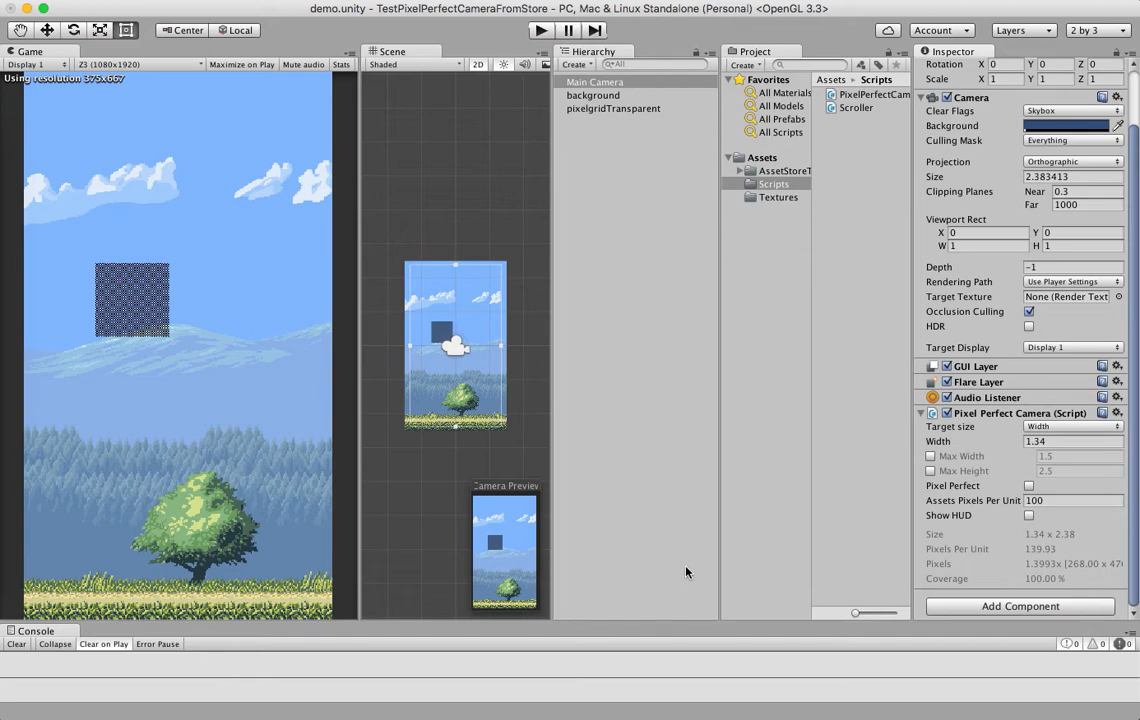
mouse_move(70, 152)
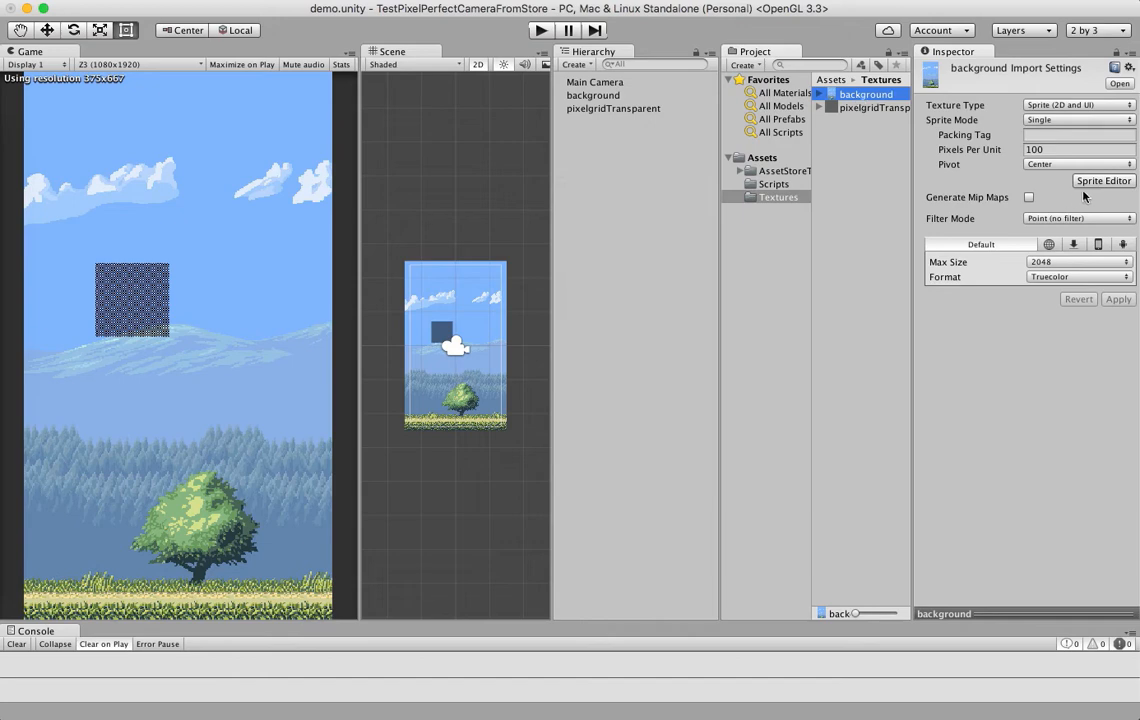
Run the game and enable pixel-perfect mode on the Main Camera while it plays
left_click(1078, 218)
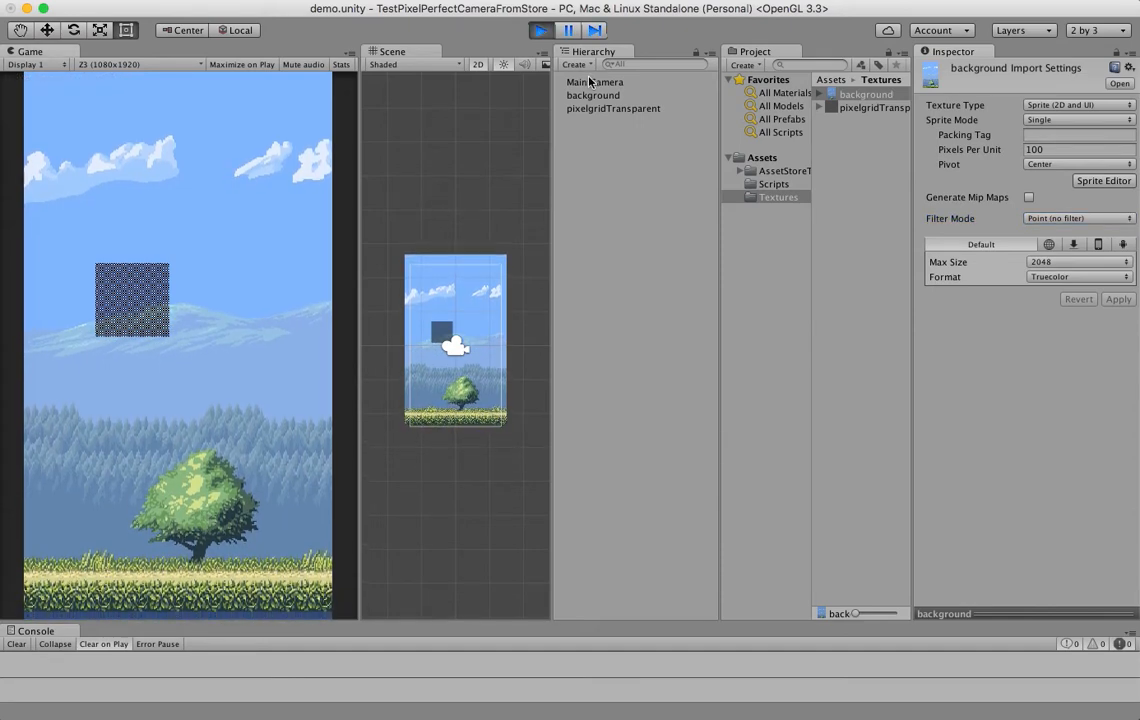
left_click(596, 80)
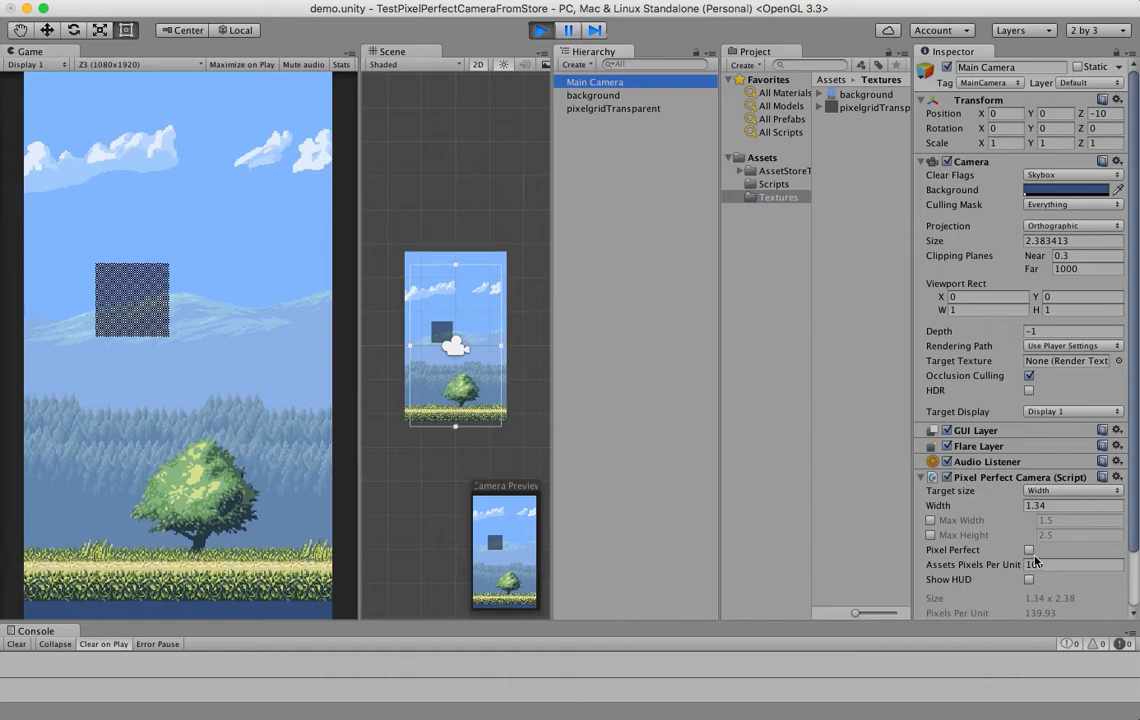
left_click(1028, 548)
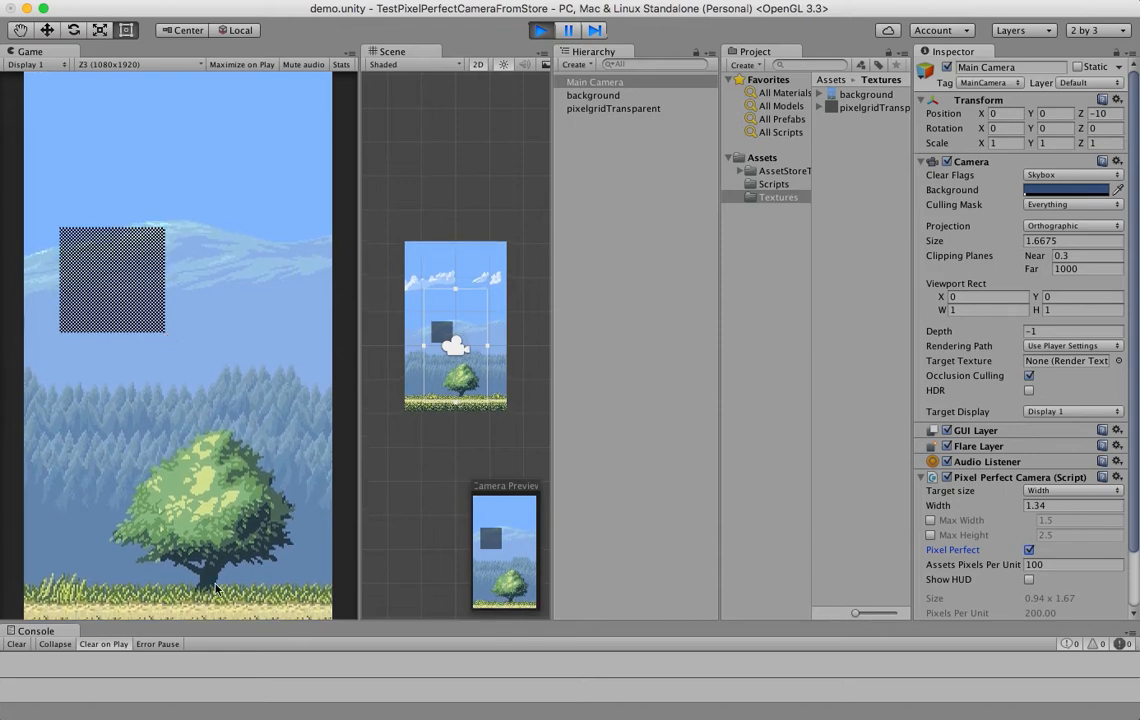
Stop the game, returning to editing the Main Camera's settings
left_click(540, 30)
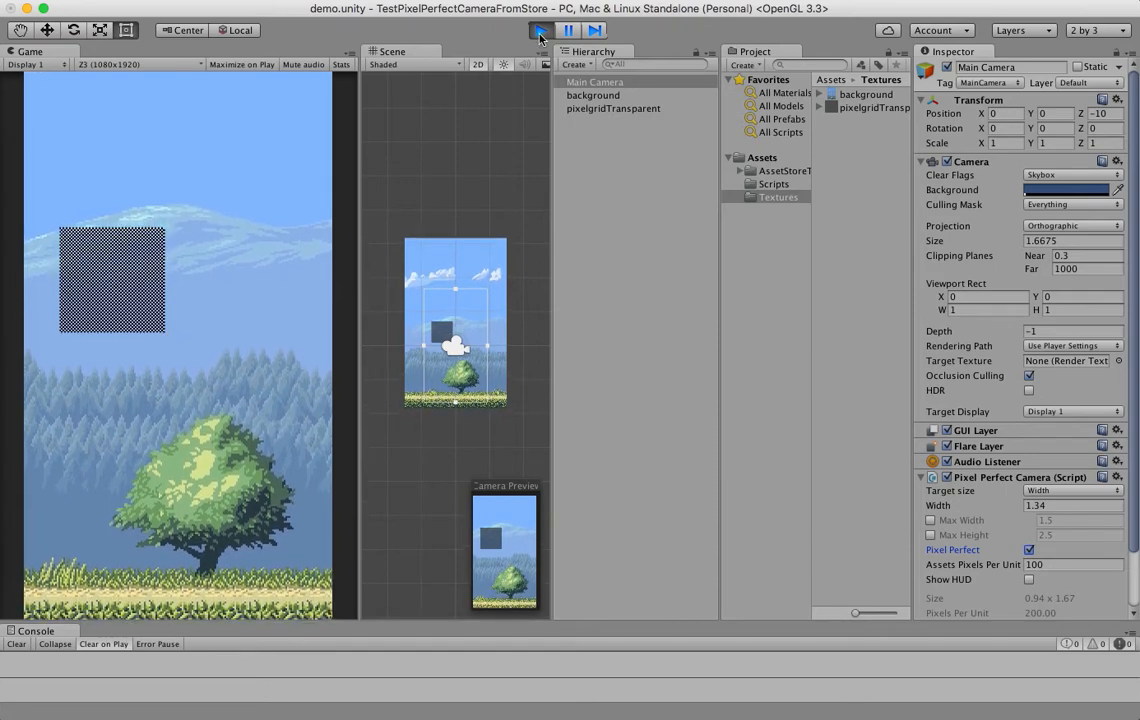
left_click(540, 30)
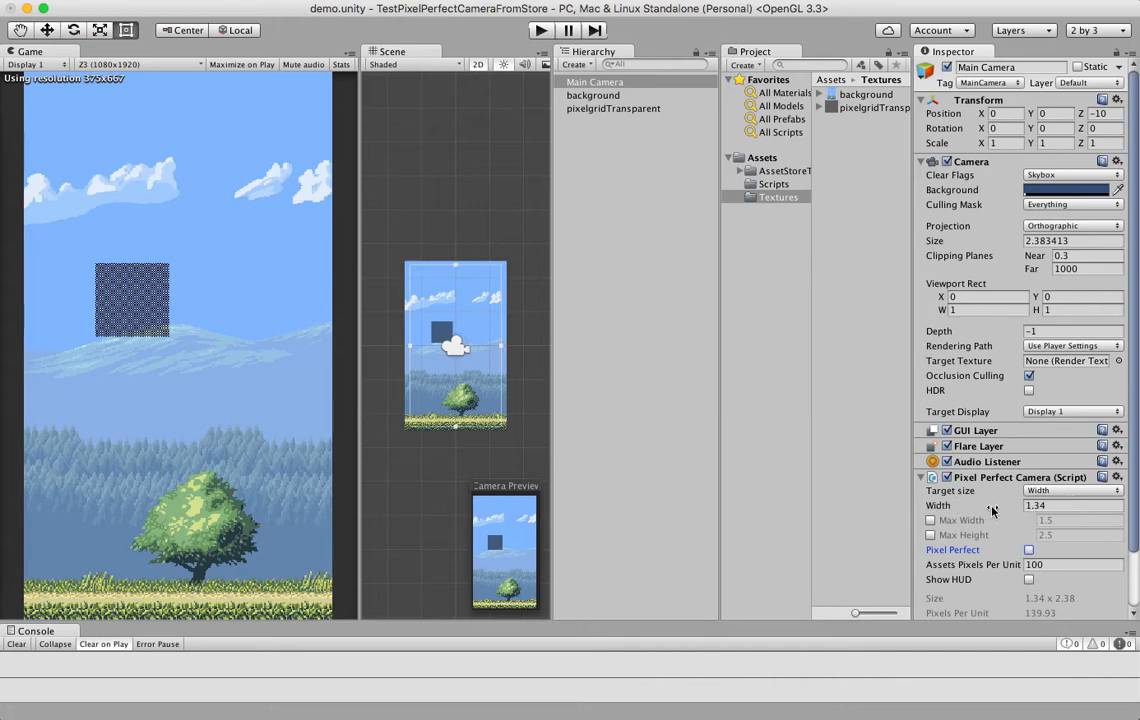
left_click(1070, 490)
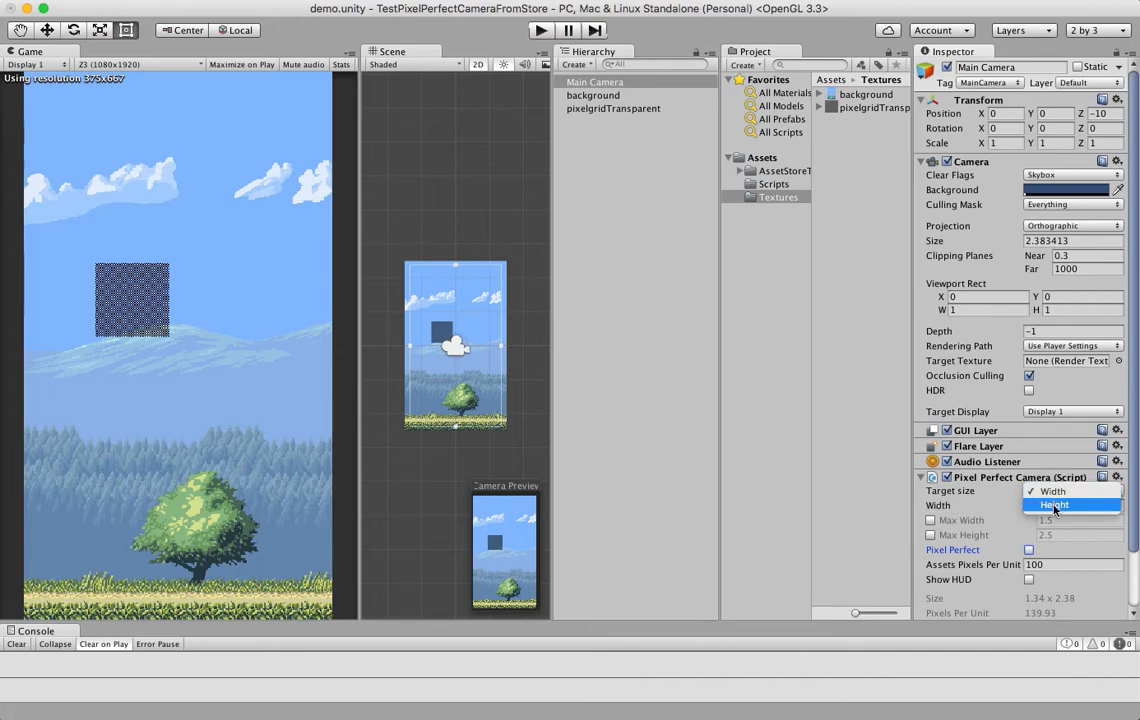
left_click(1052, 492)
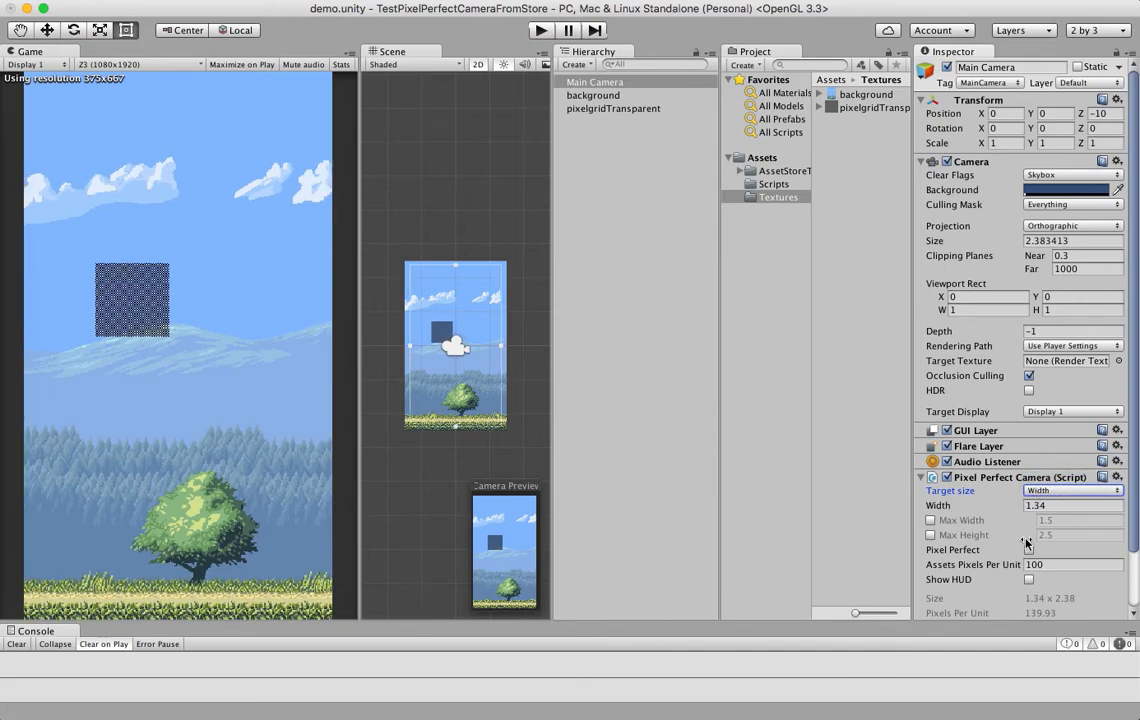
left_click(1028, 550)
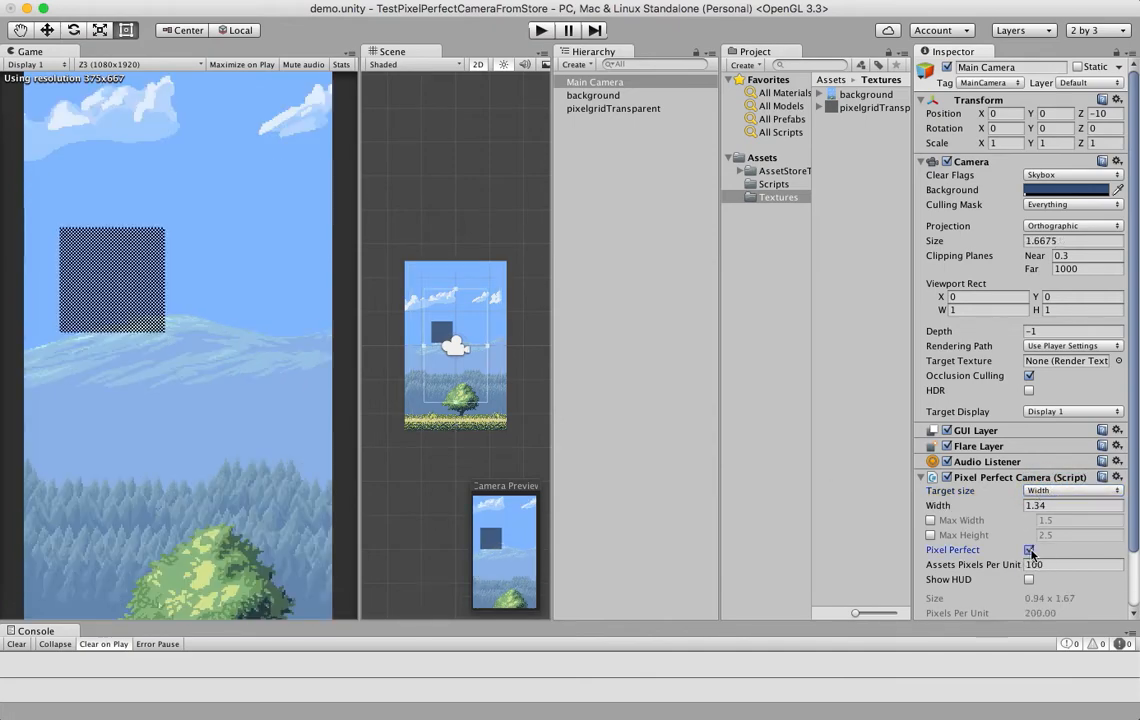
left_click(1028, 550)
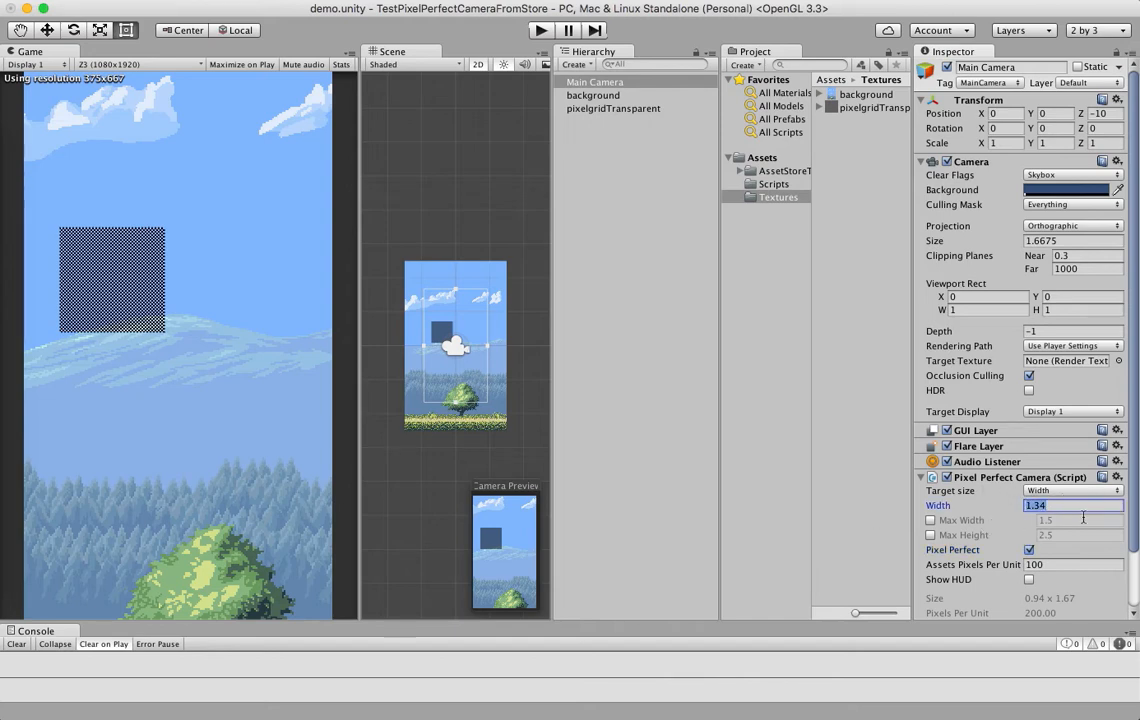
scroll("down", 3)
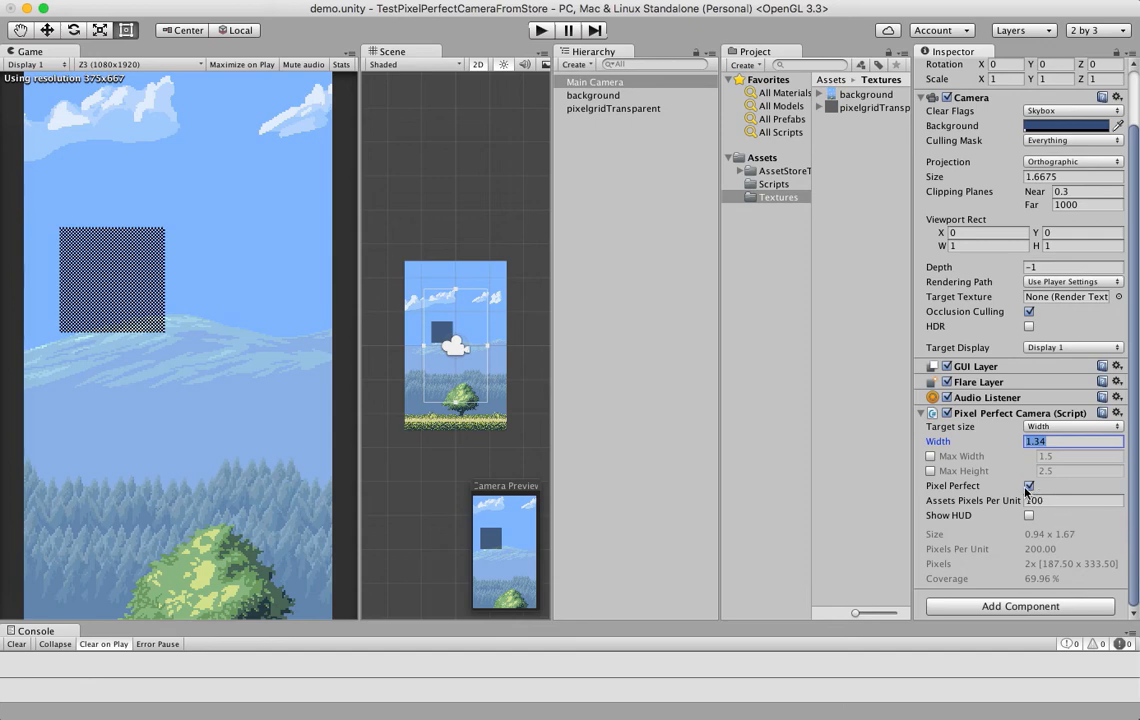
left_click(1028, 486)
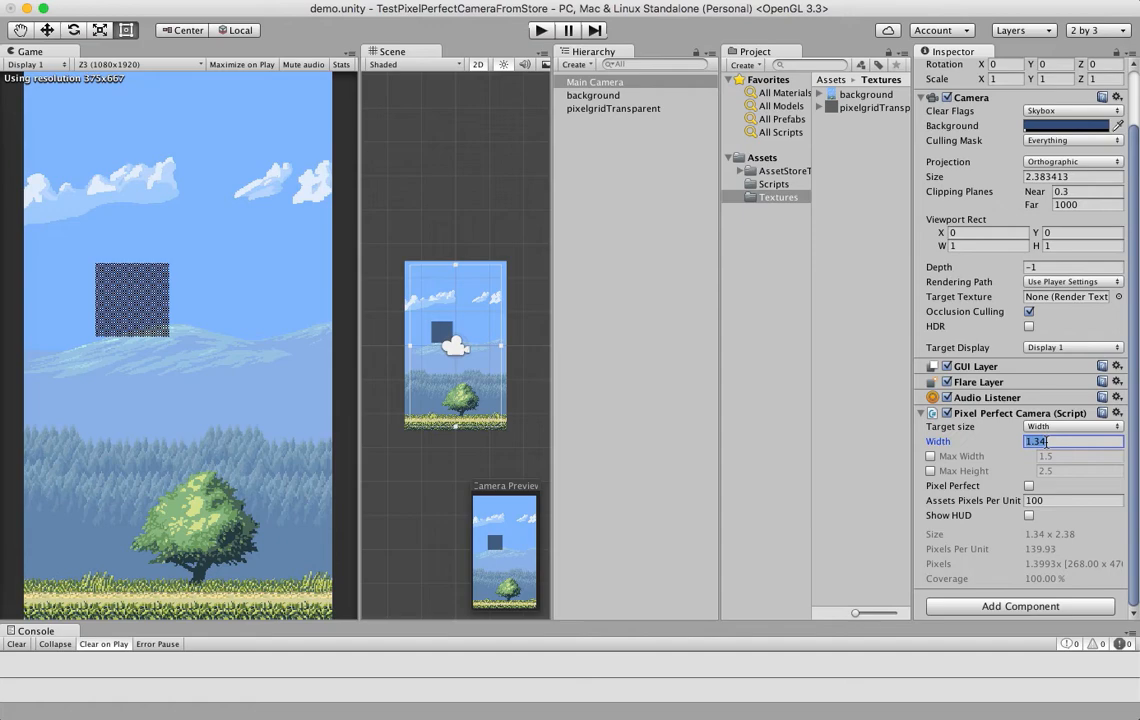
mouse_move(1056, 404)
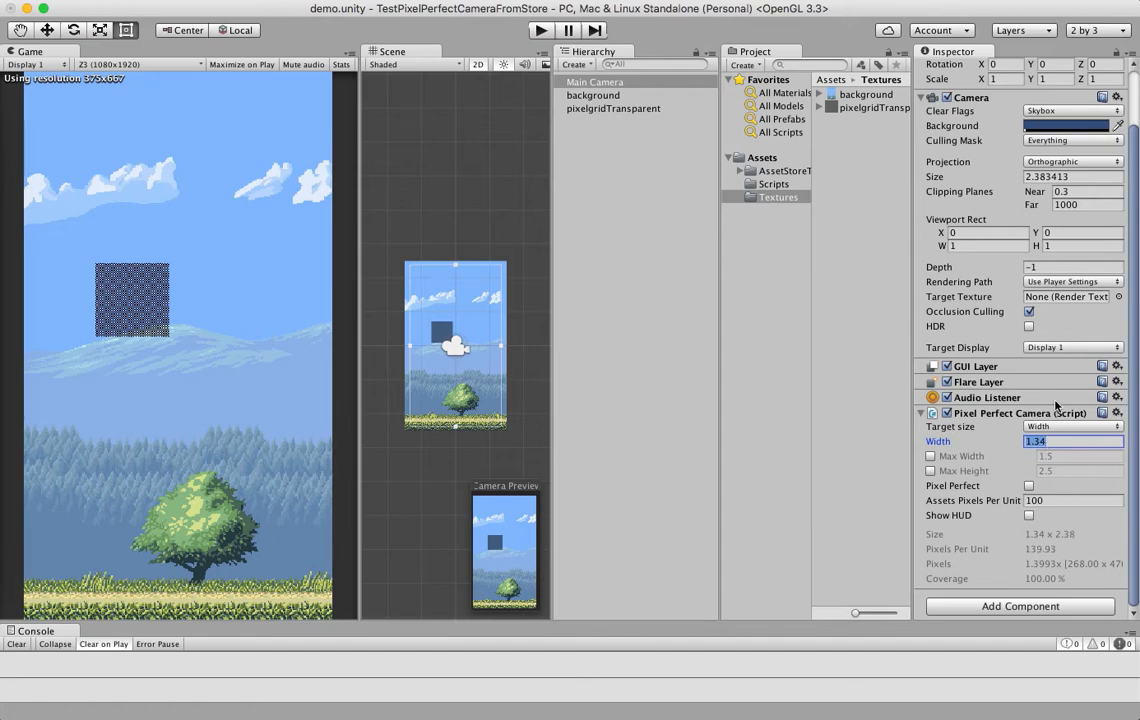
left_click(1028, 486)
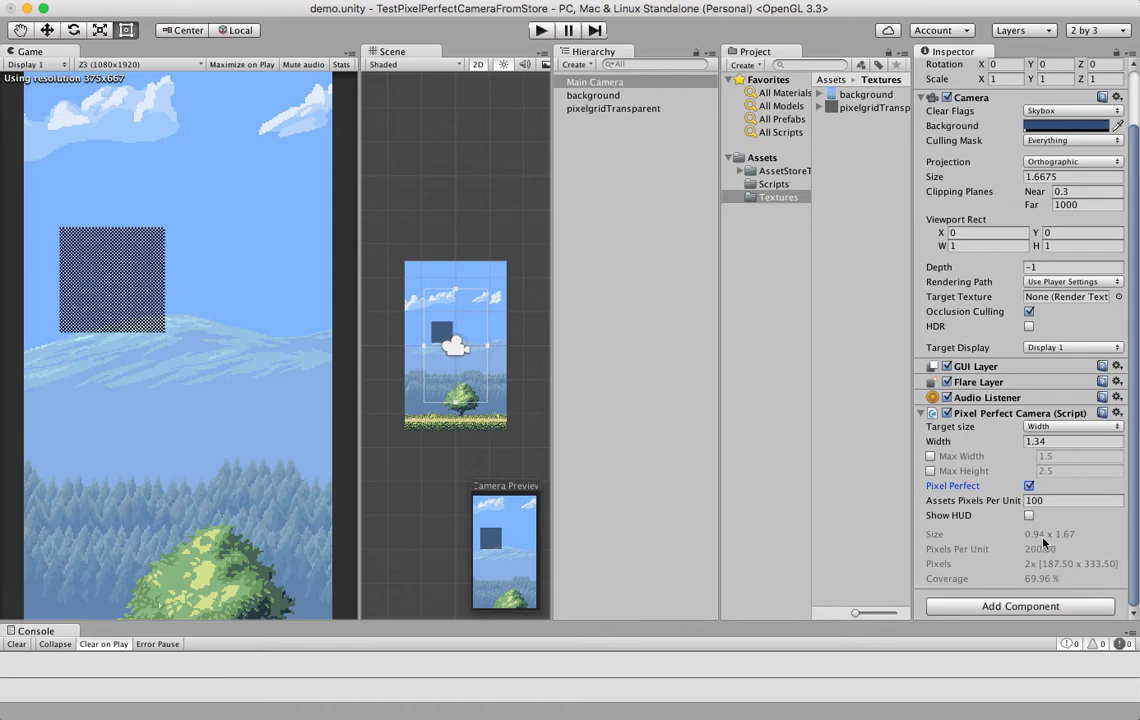
mouse_move(1044, 540)
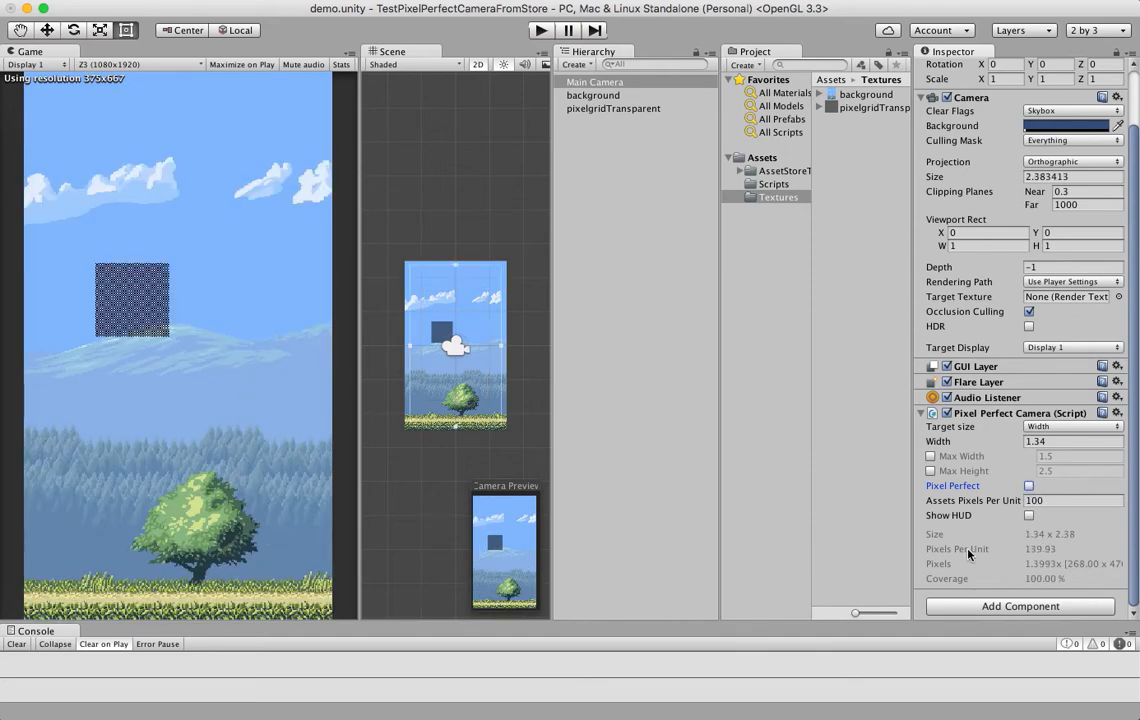
mouse_move(1008, 568)
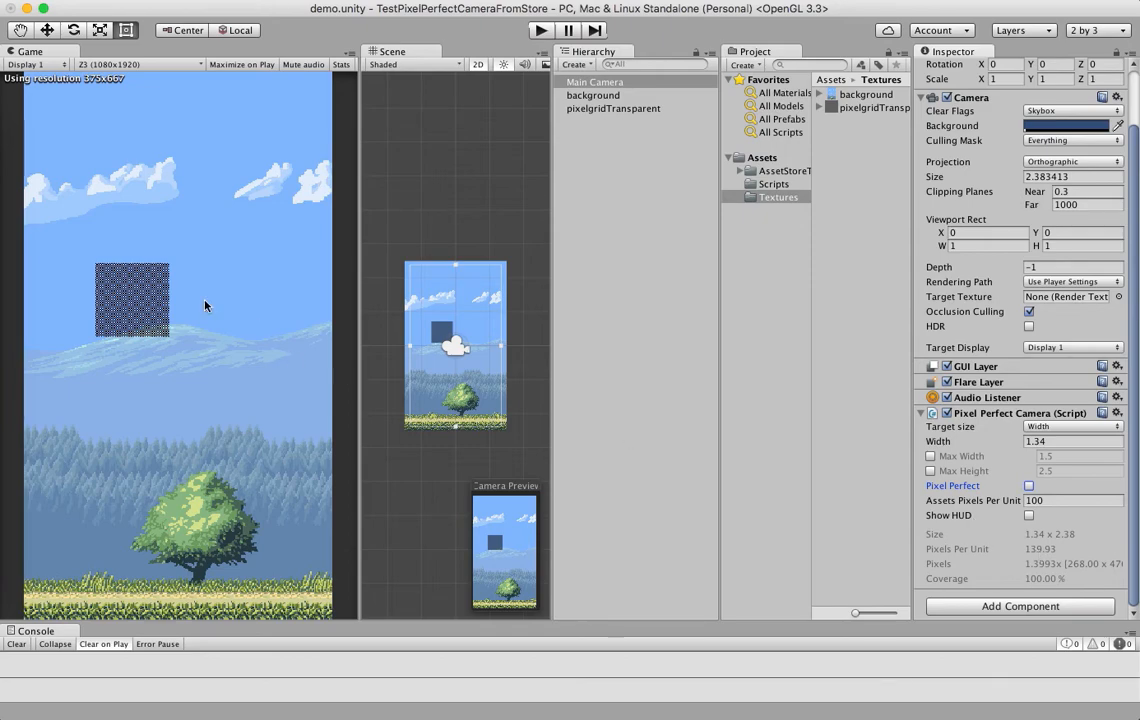
mouse_move(272, 332)
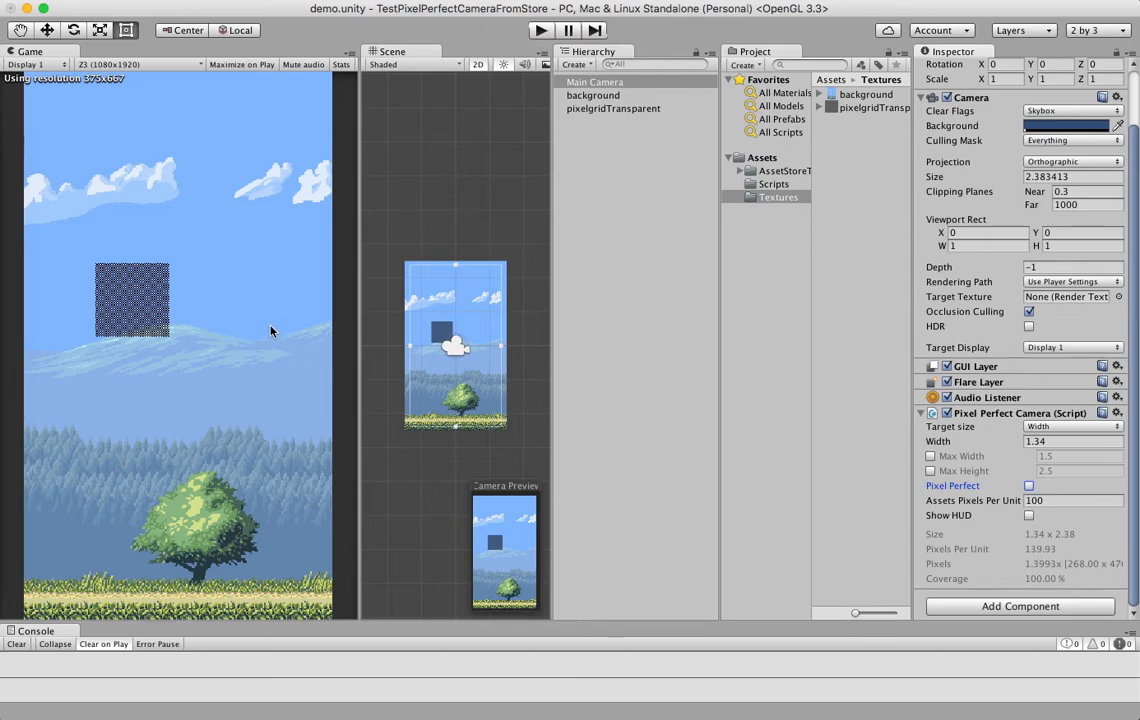
mouse_move(1040, 510)
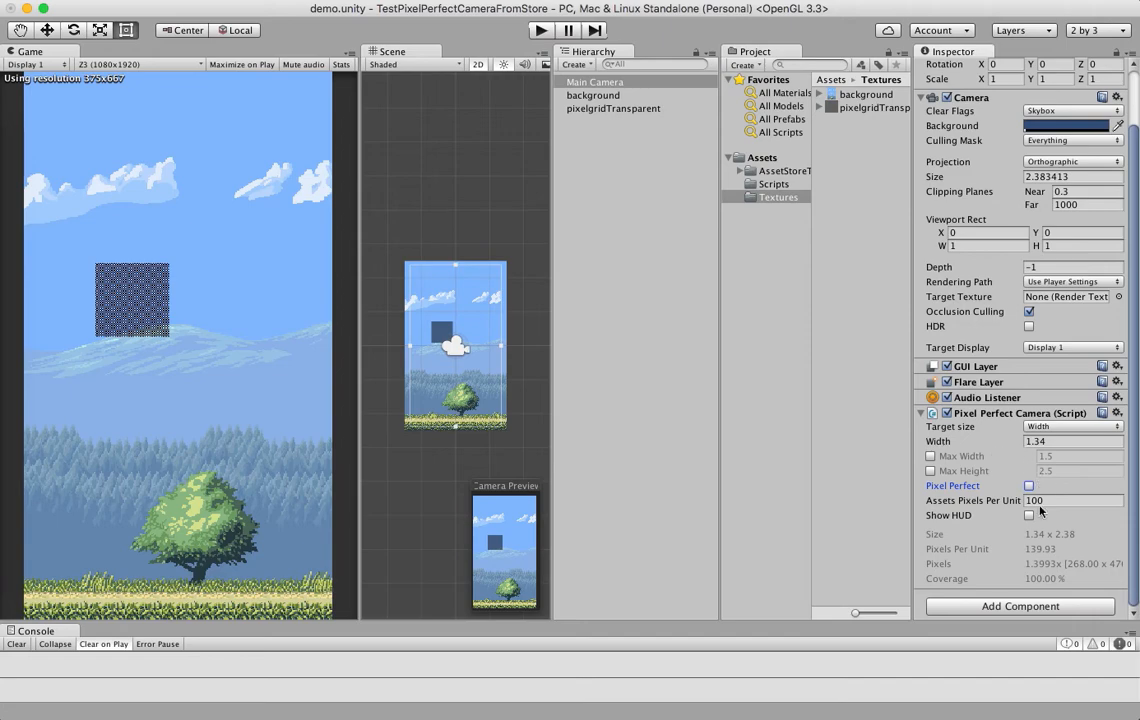
mouse_move(1052, 572)
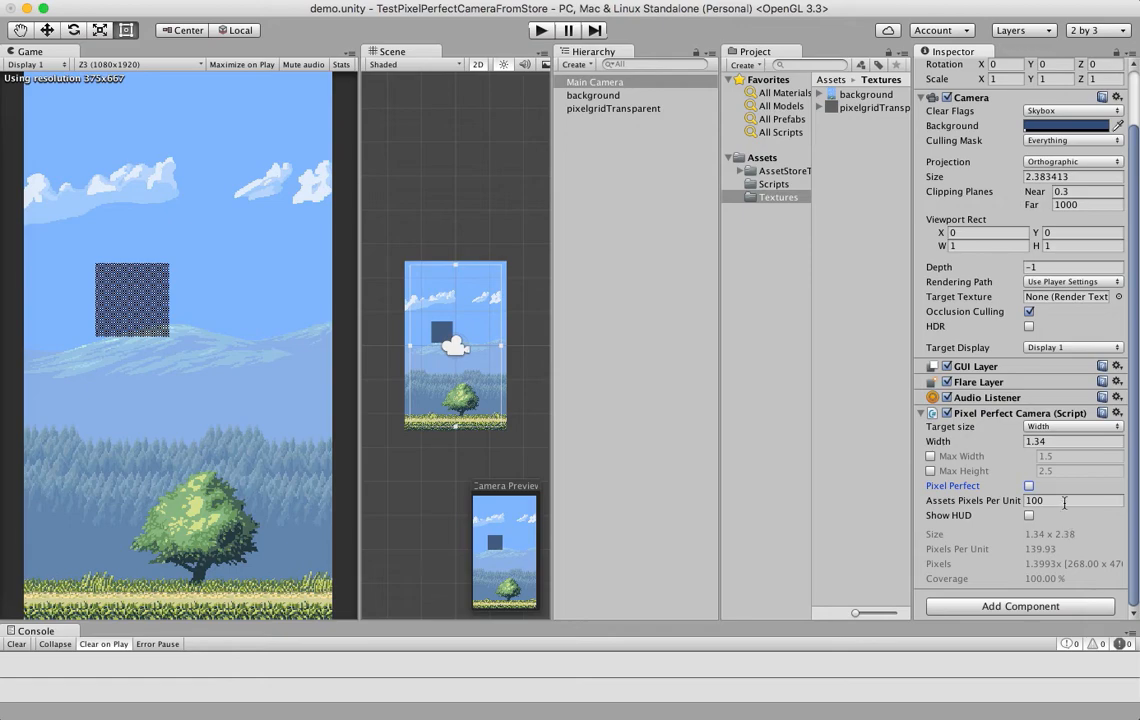
mouse_move(1030, 572)
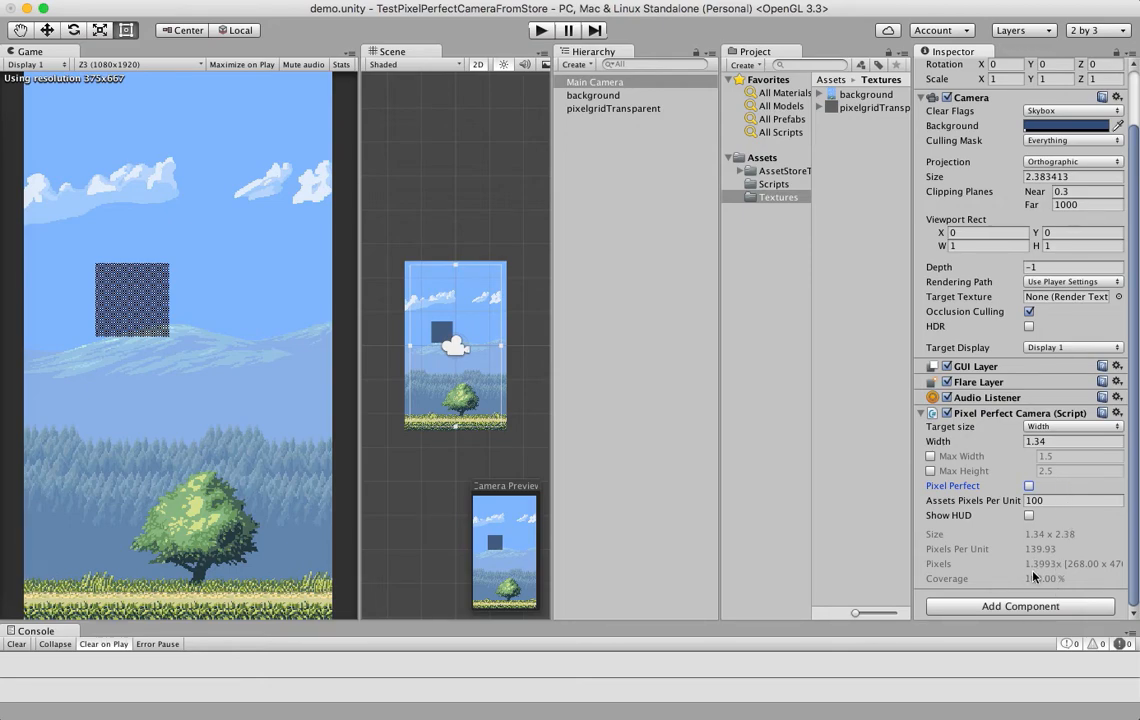
left_click(1028, 486)
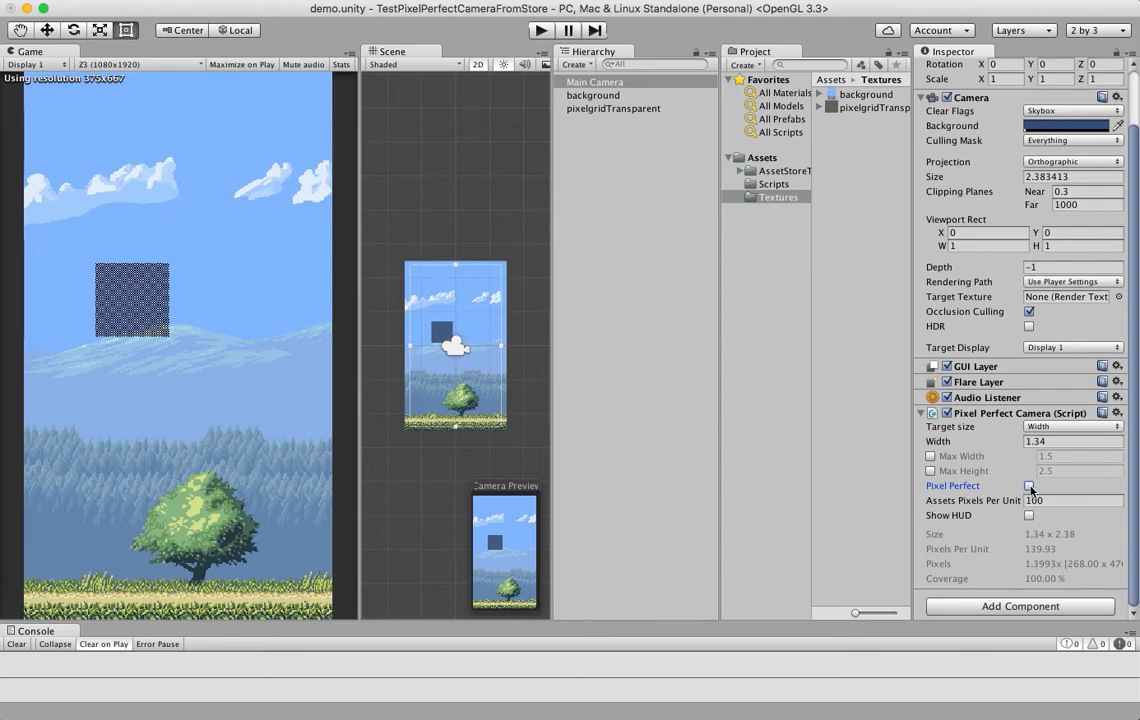
left_click(1028, 486)
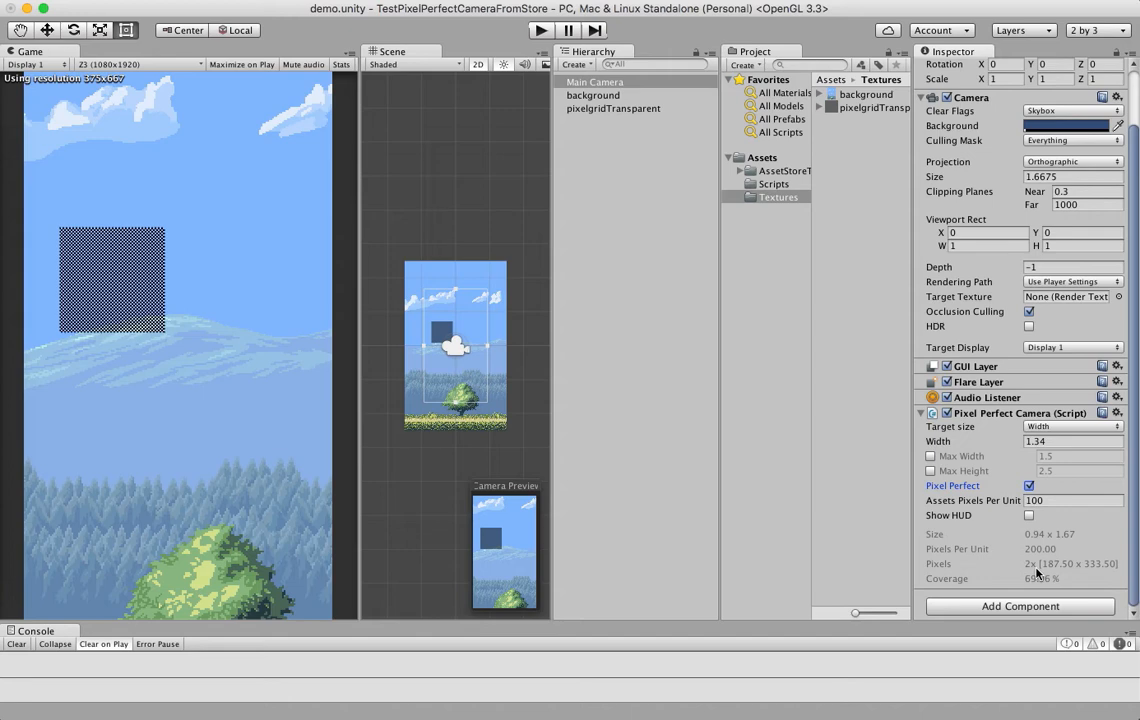
mouse_move(1008, 436)
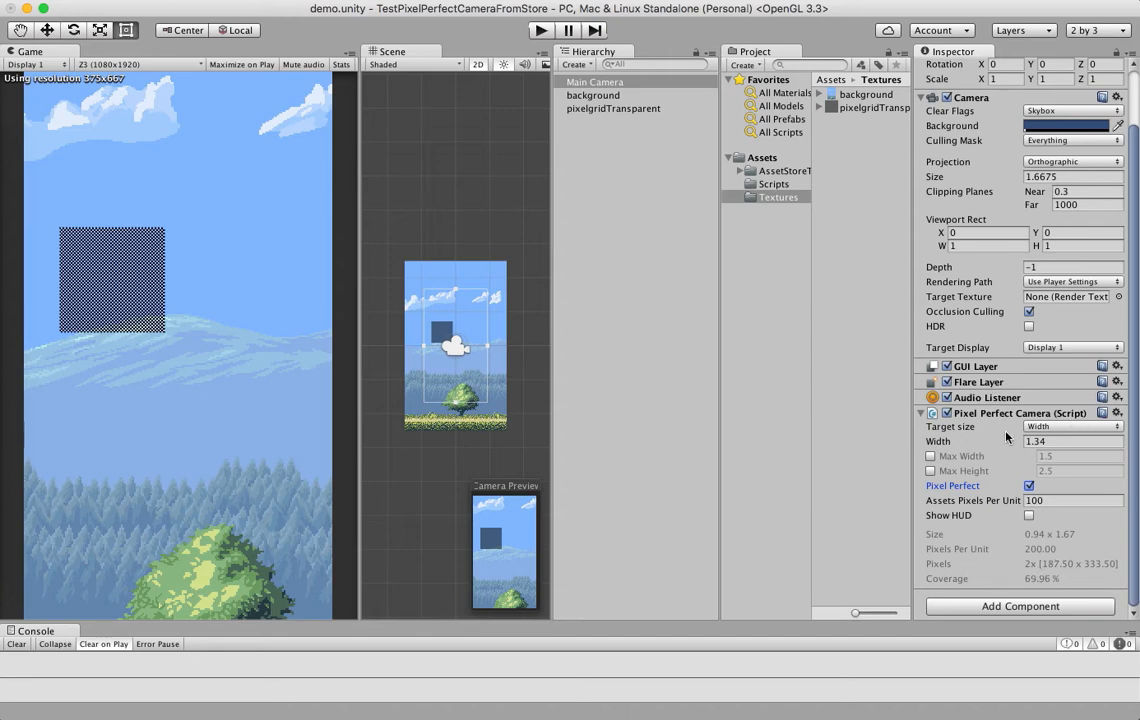
With pixel-perfect off, target the camera by height and preview at 640x960
left_click(1028, 486)
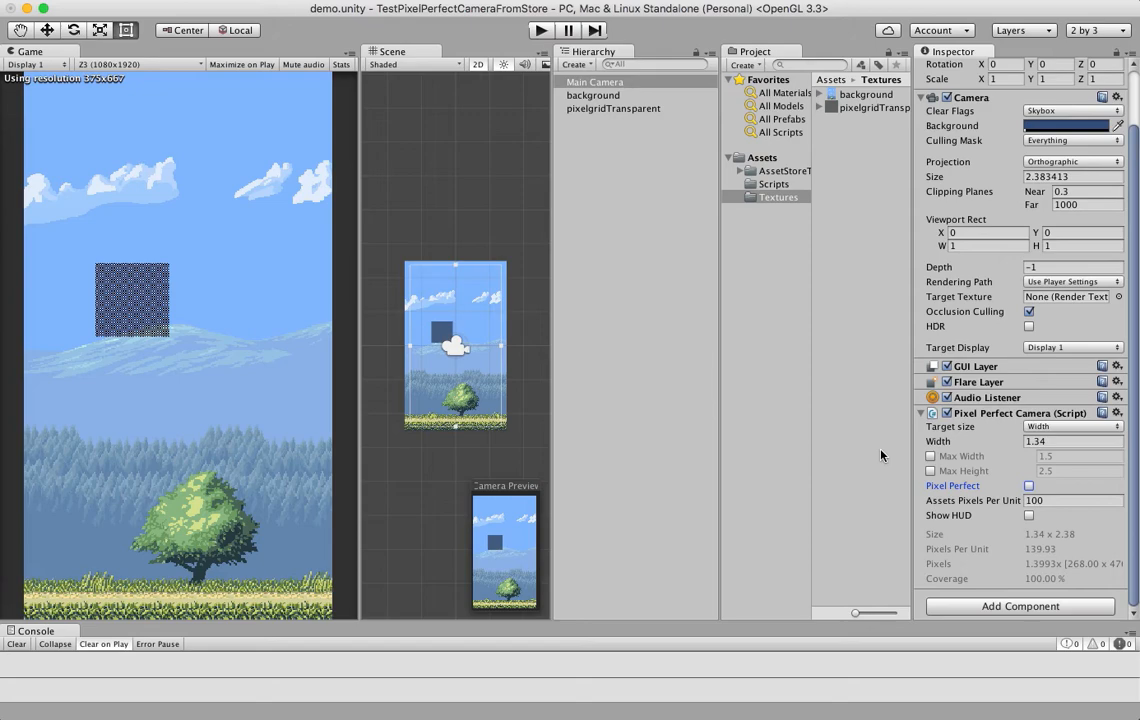
mouse_move(1088, 418)
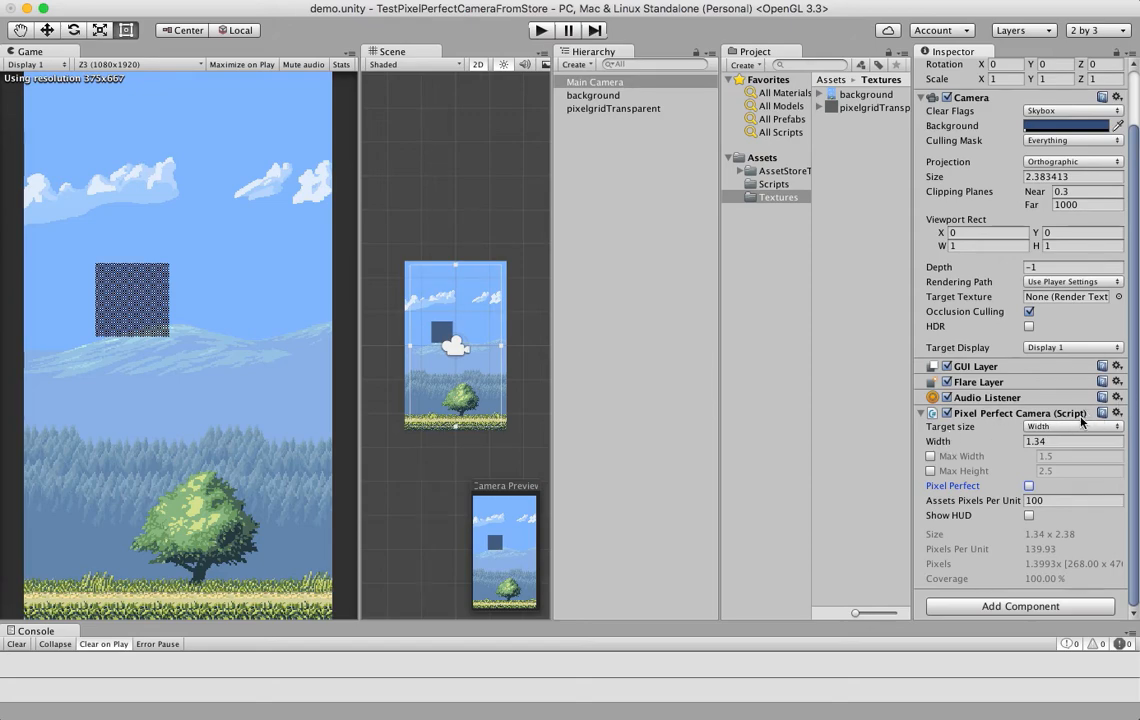
left_click(1070, 426)
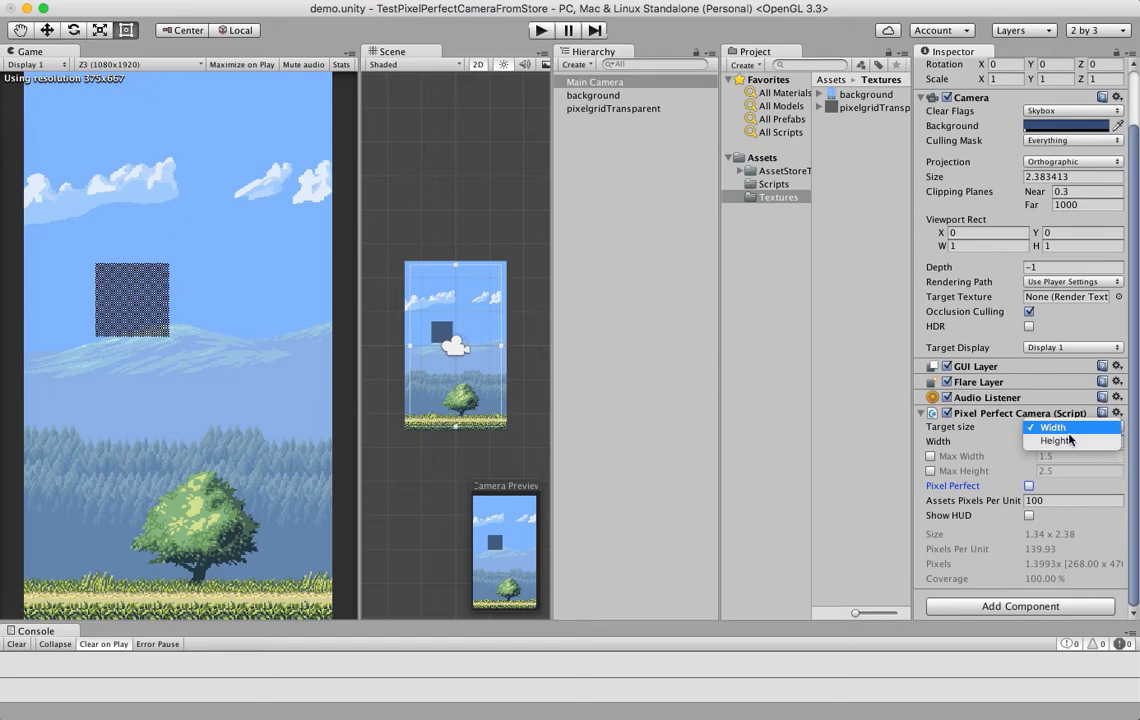
left_click(1064, 442)
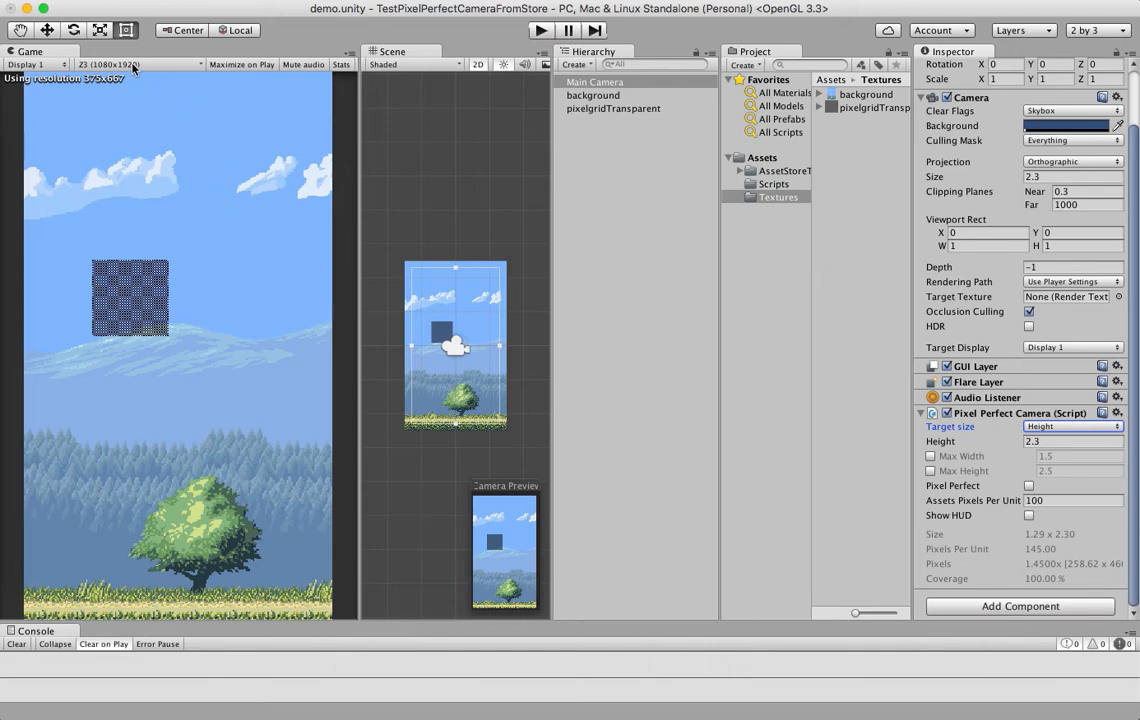
left_click(136, 64)
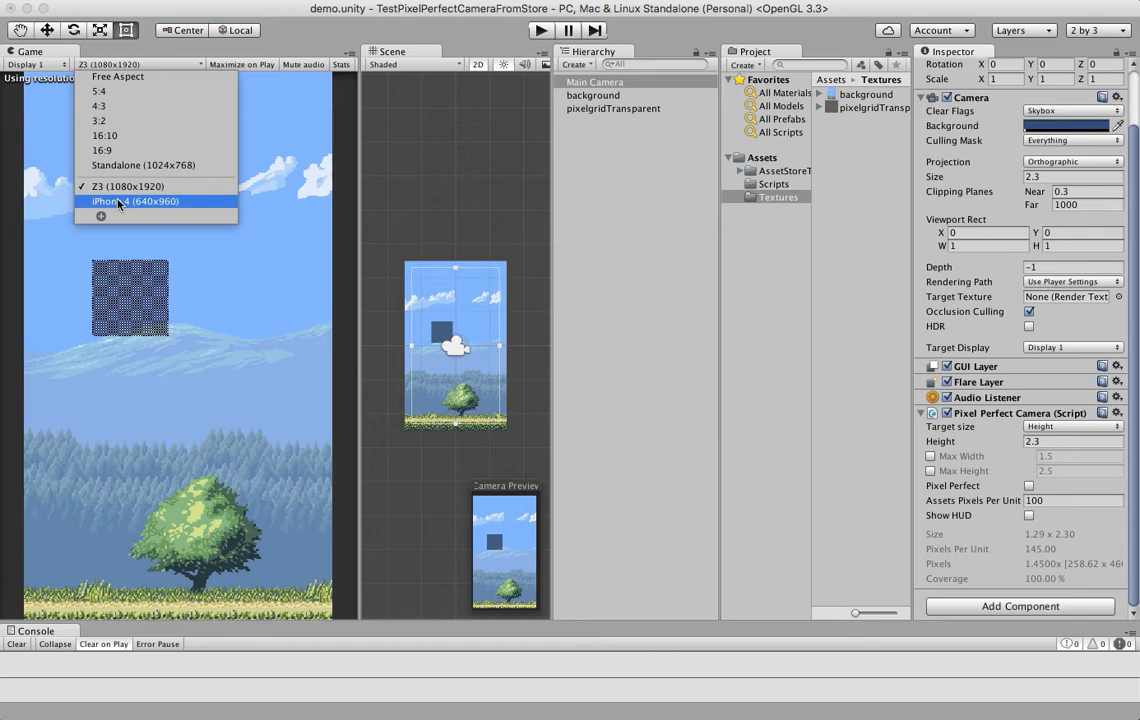
left_click(136, 200)
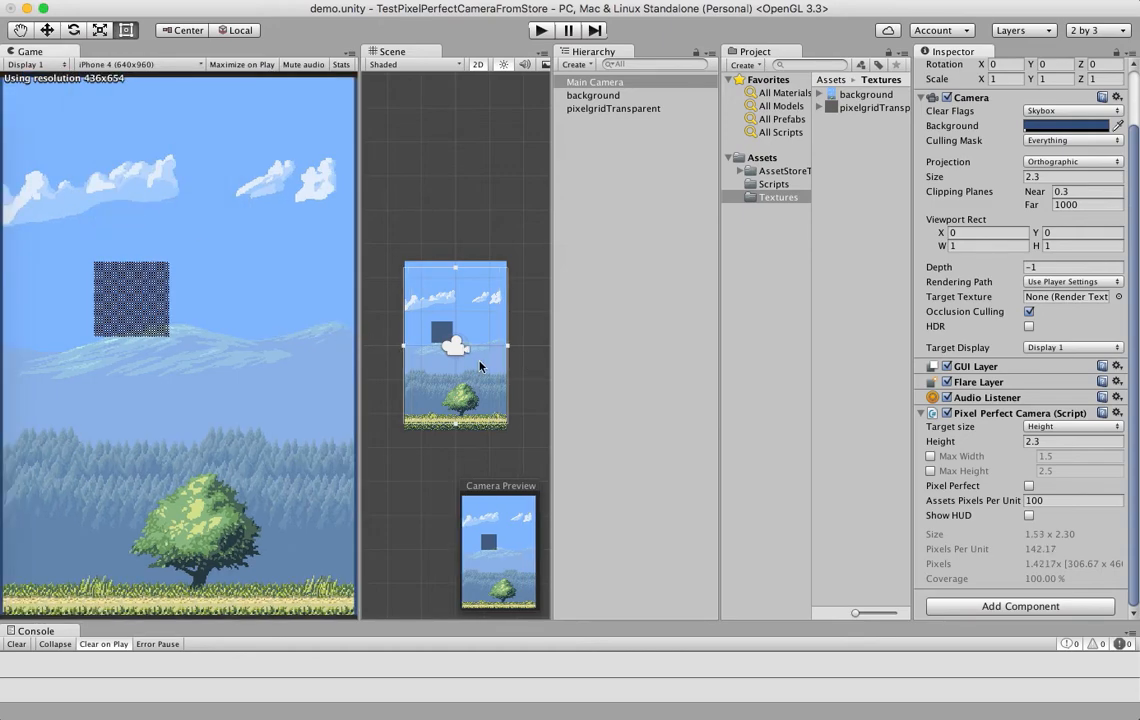
left_click(136, 64)
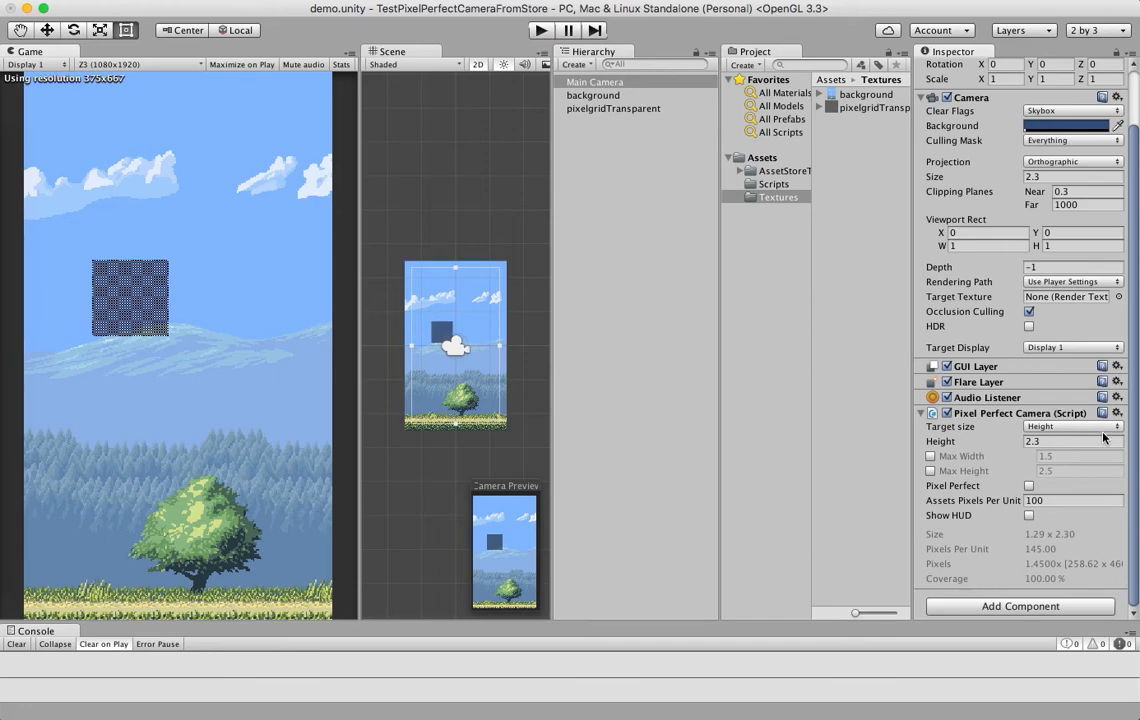
Return the target dimension to width and preview the game at 1080x1920
left_click(1072, 426)
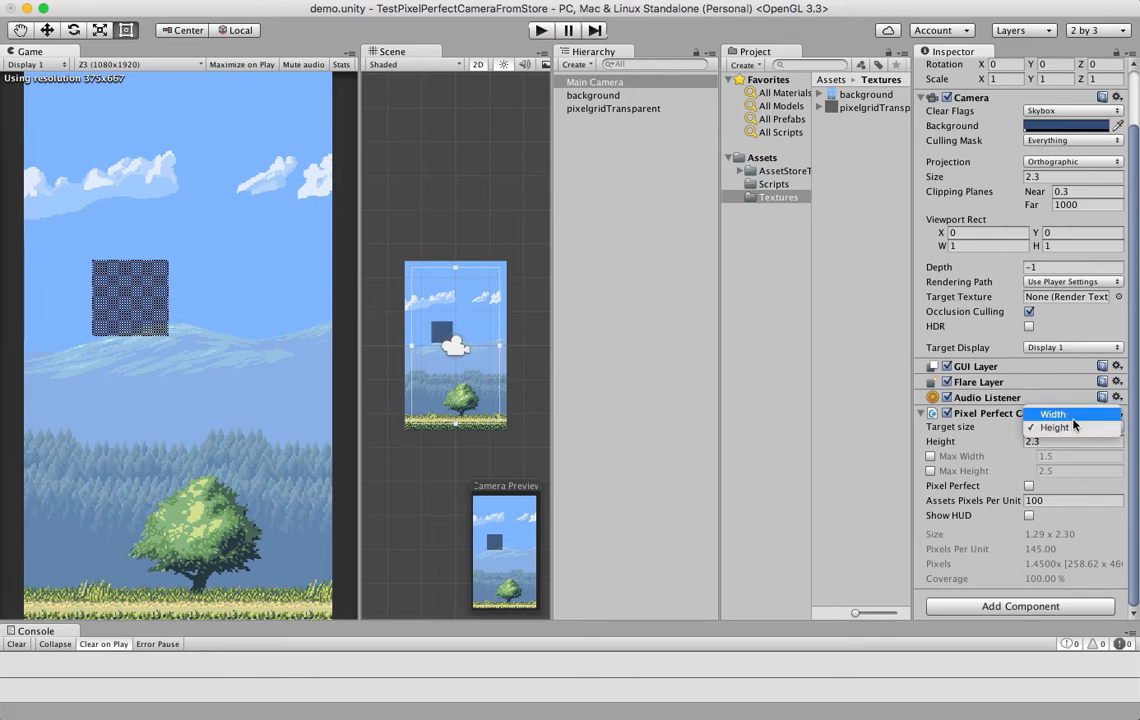
left_click(1052, 414)
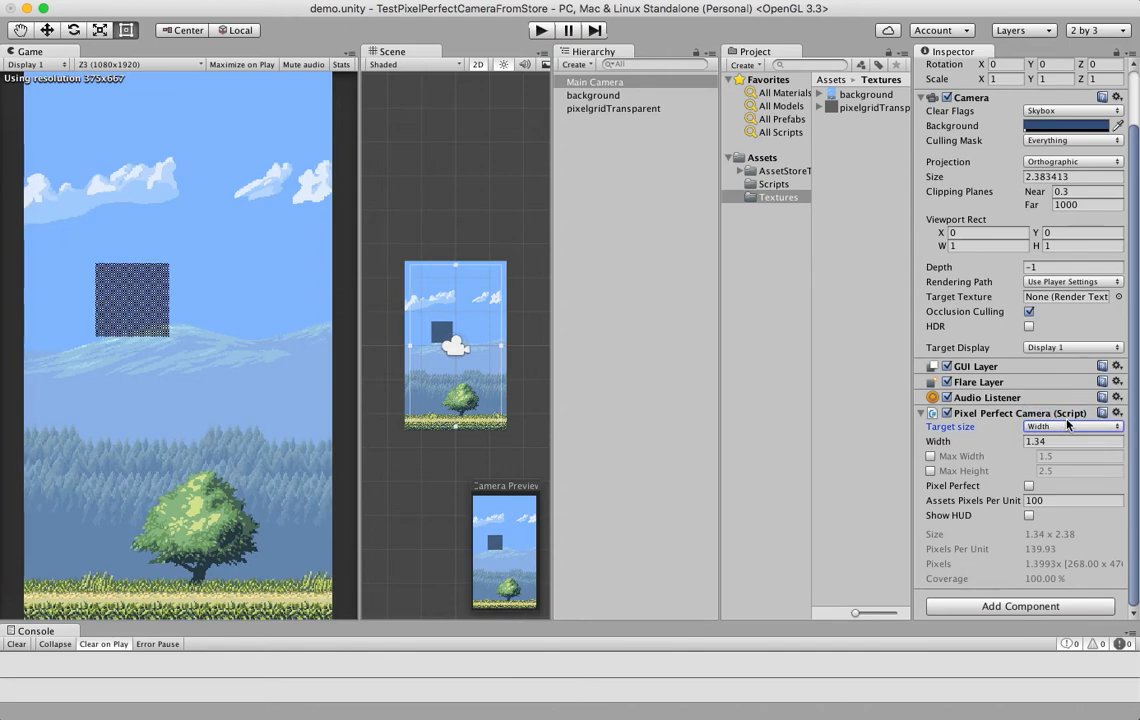
mouse_move(732, 260)
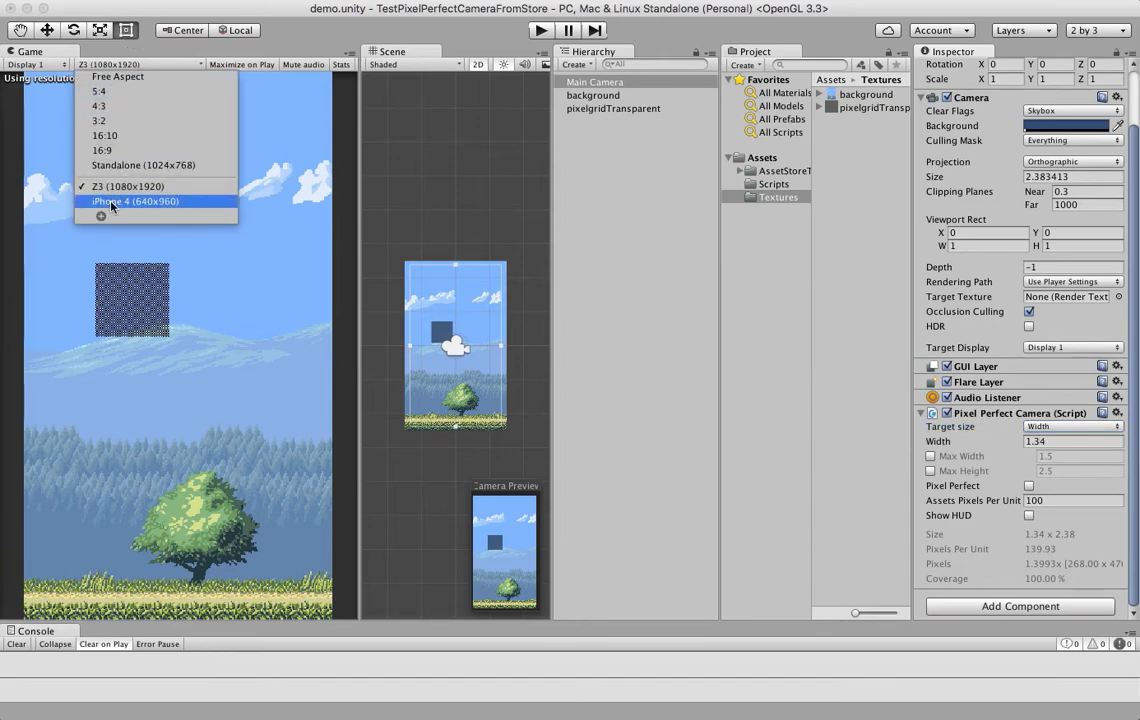
left_click(132, 200)
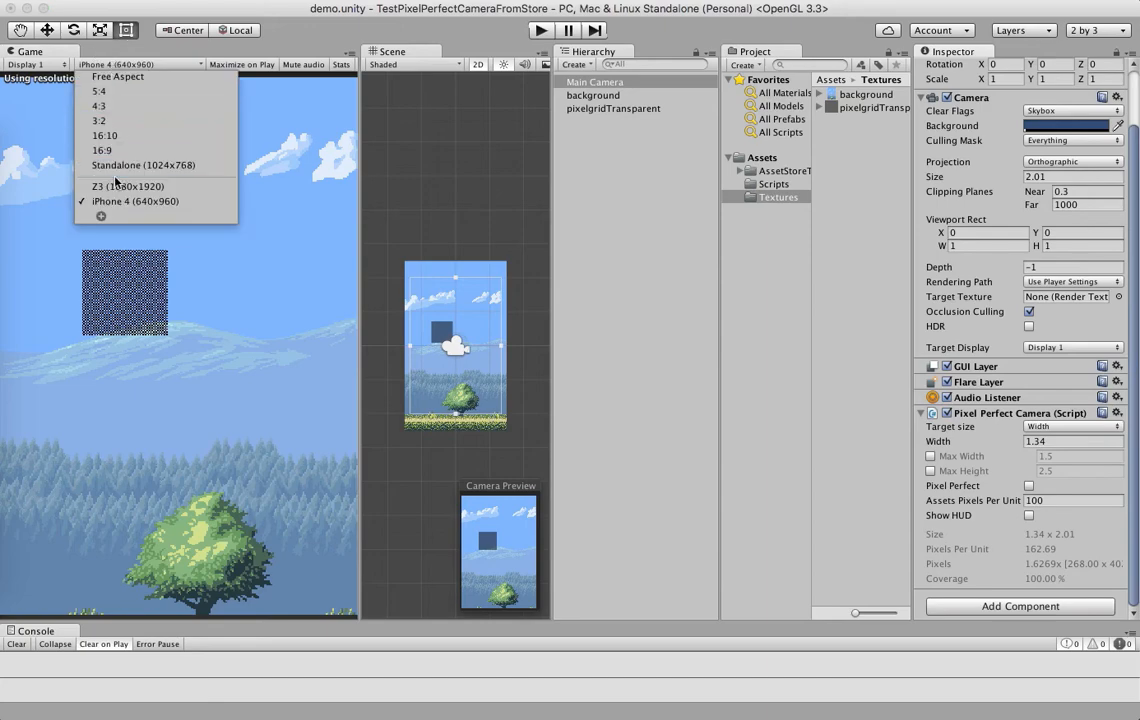
left_click(126, 186)
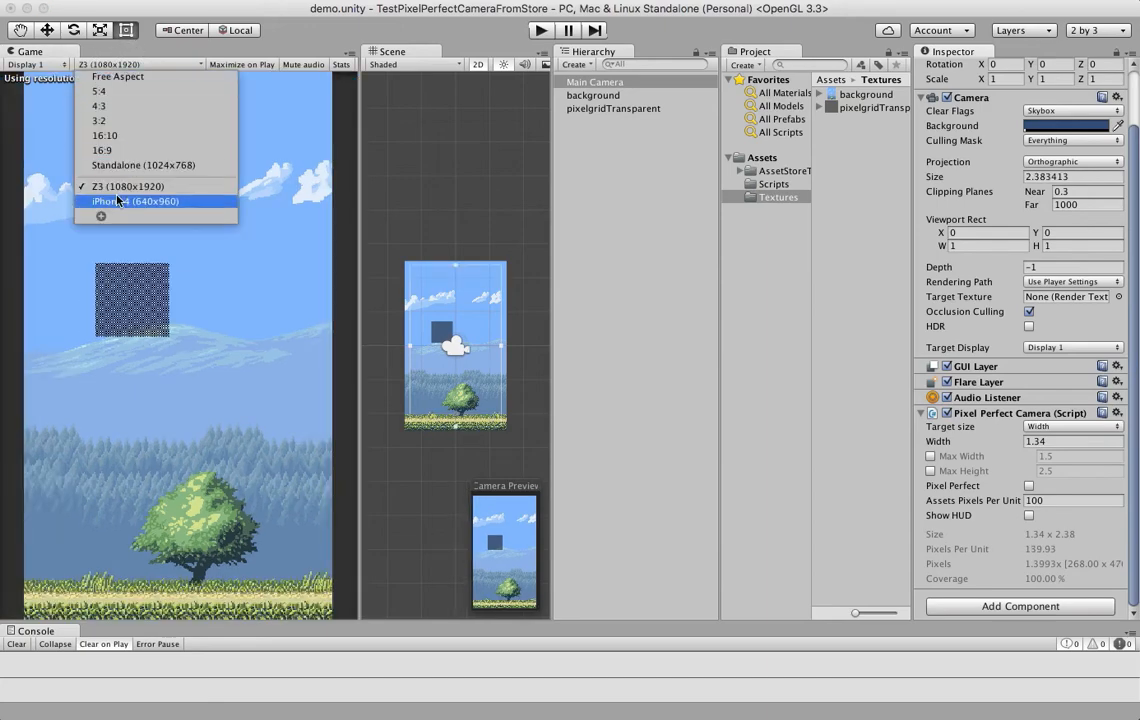
left_click(136, 200)
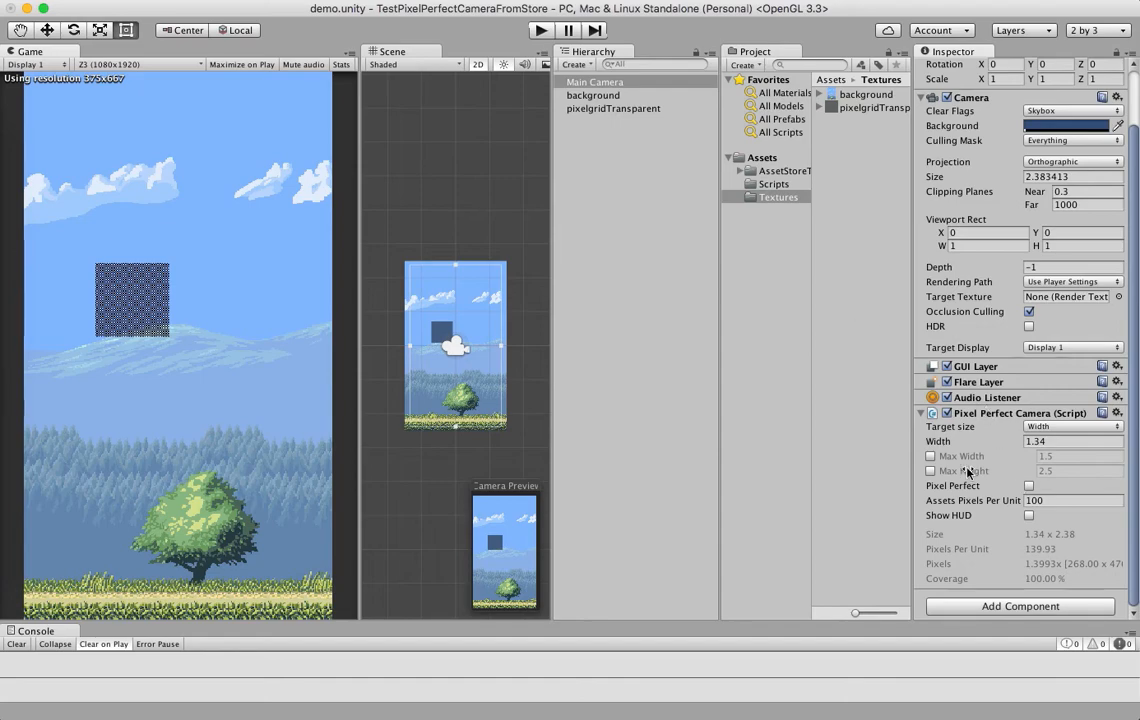
mouse_move(464, 268)
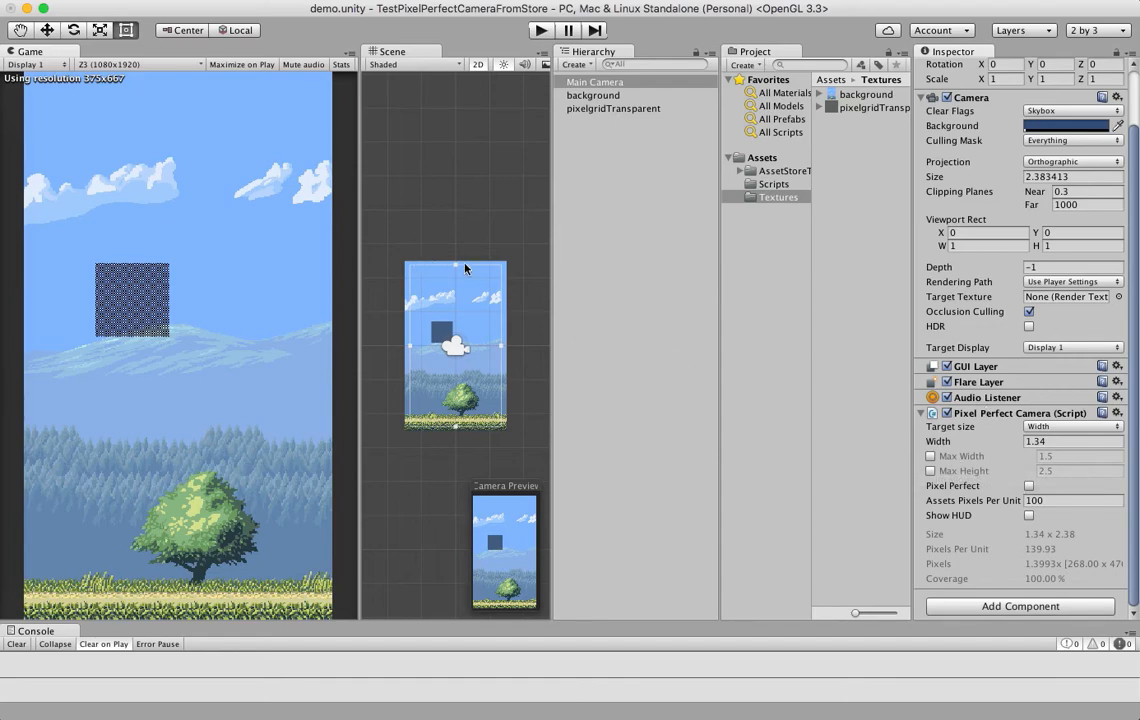
mouse_move(484, 264)
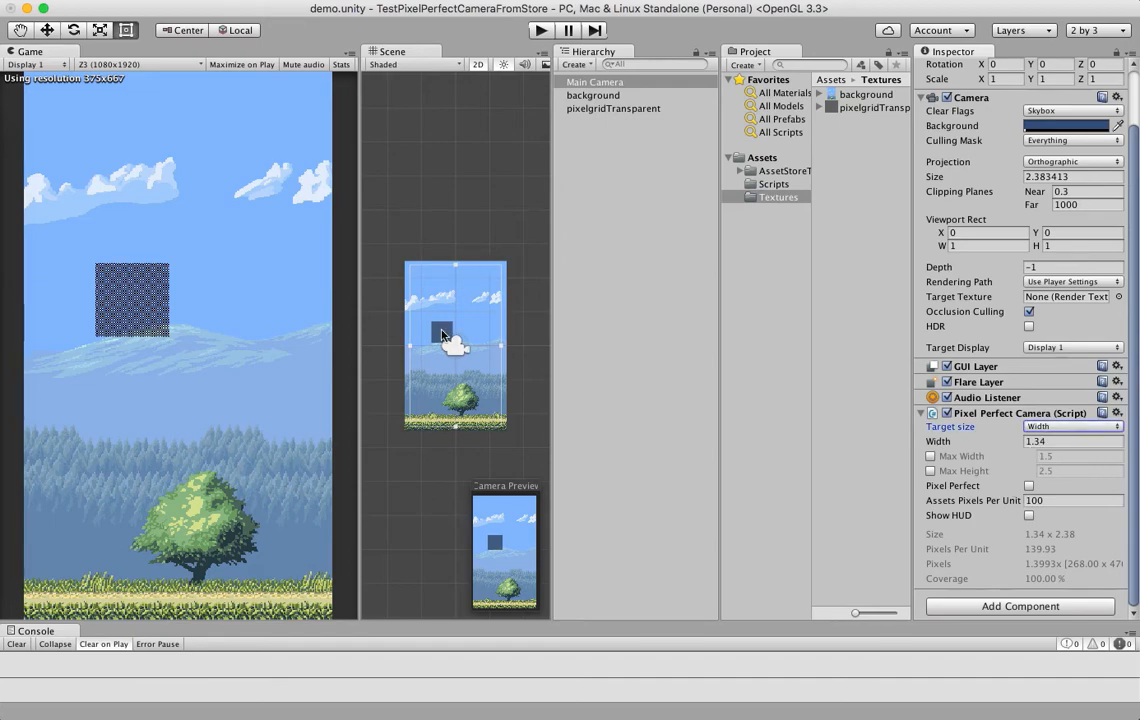
mouse_move(504, 338)
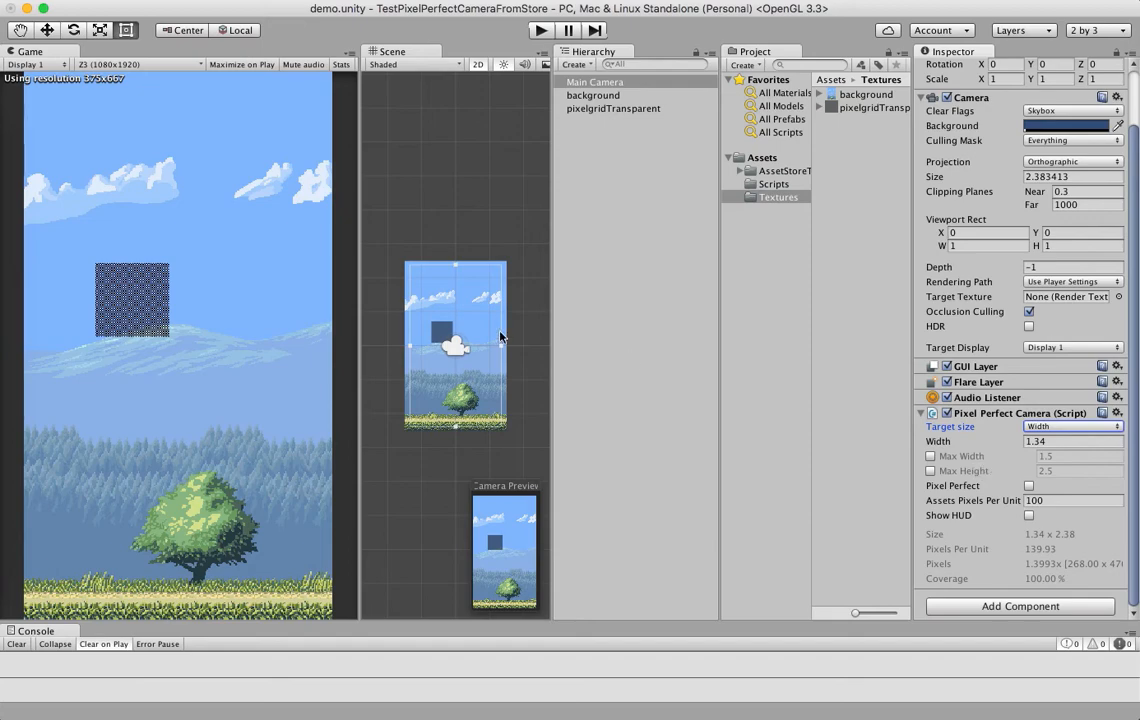
mouse_move(500, 350)
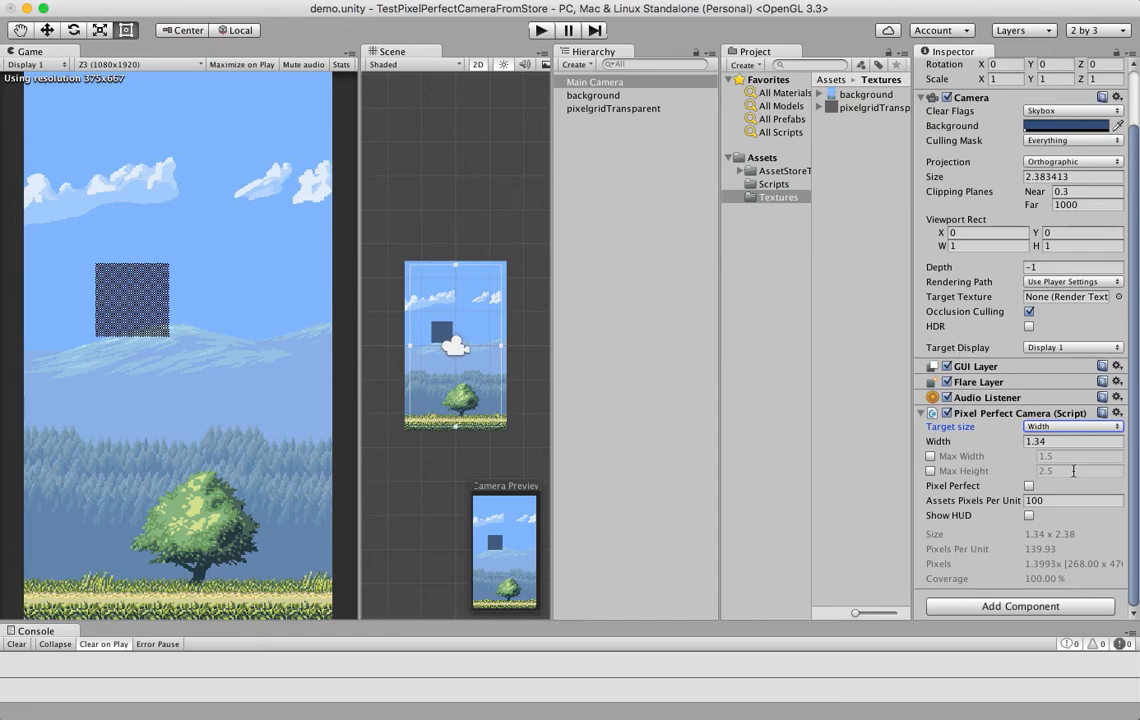
mouse_move(786, 212)
type("1.29")
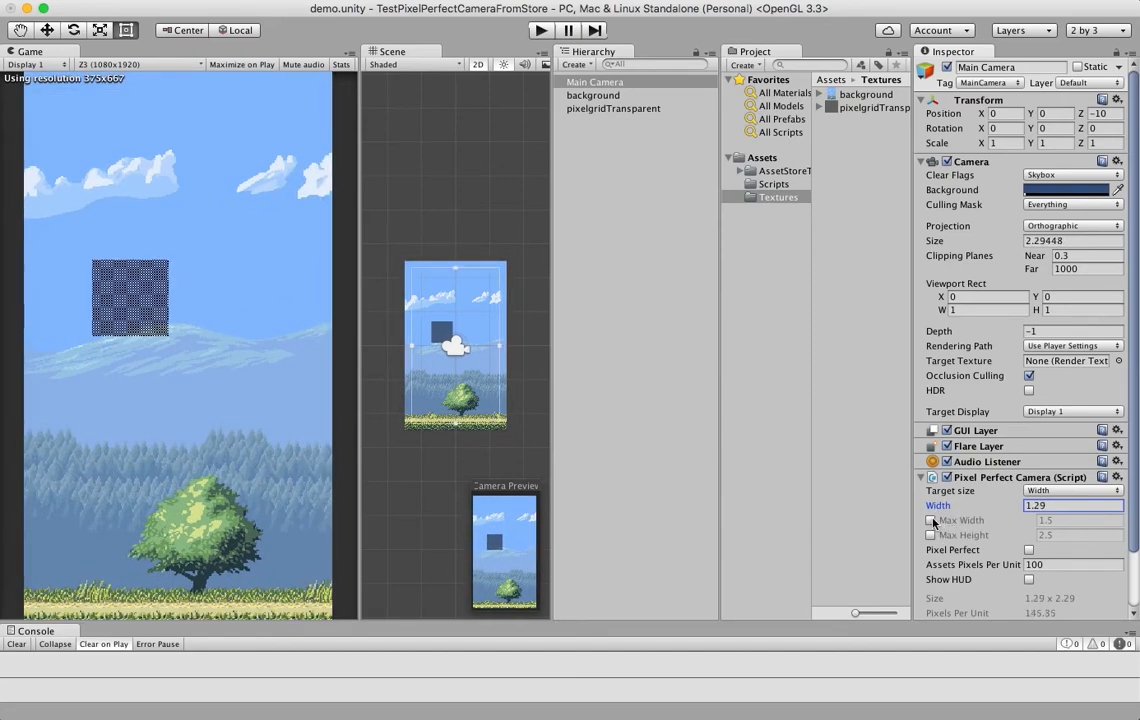
Briefly enable the maximum width limit, then leave it turned off
left_click(932, 520)
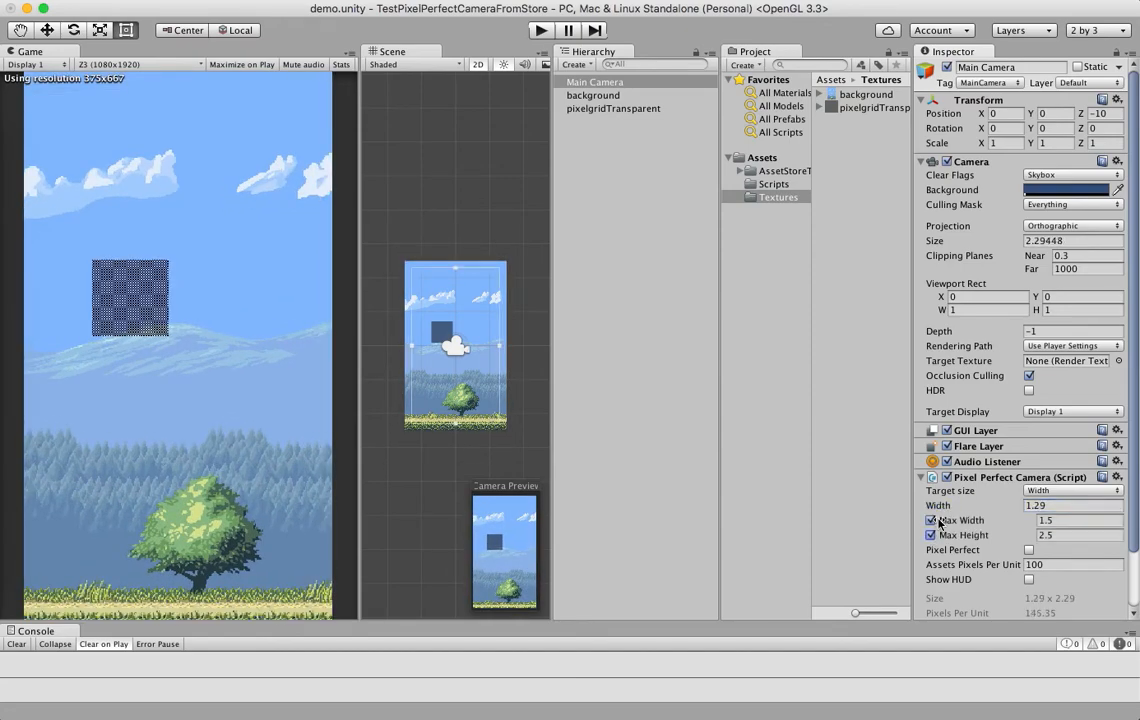
left_click(1076, 504)
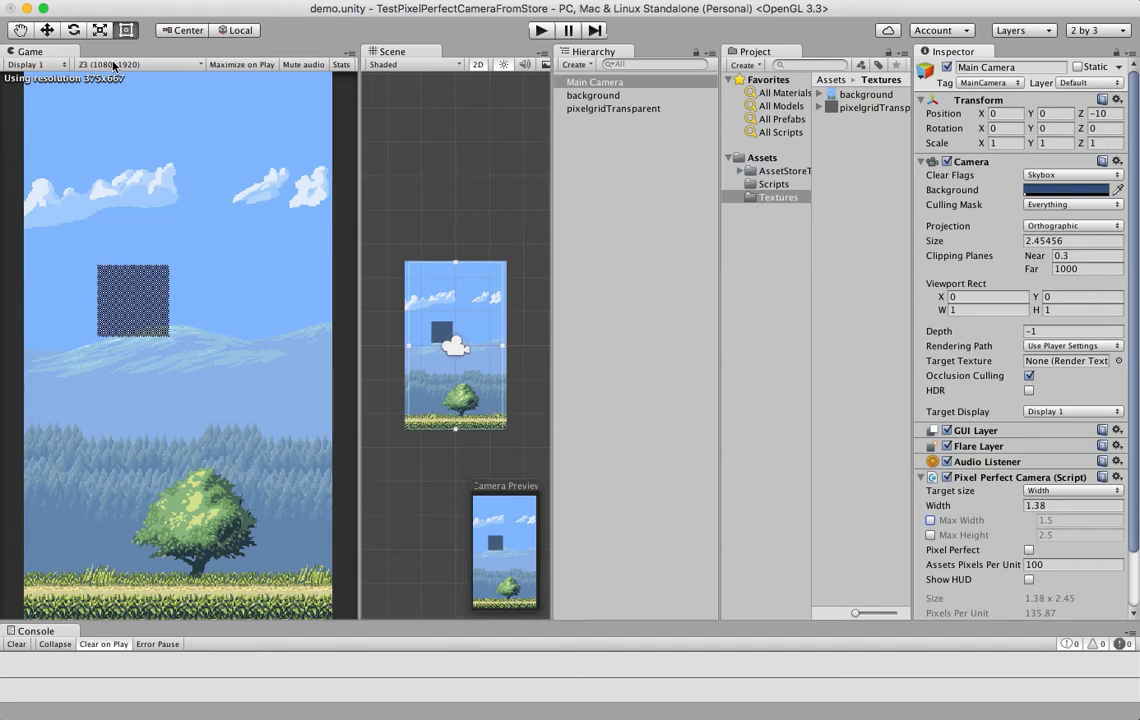
Preview the game view at the 375x667 resolution
left_click(138, 64)
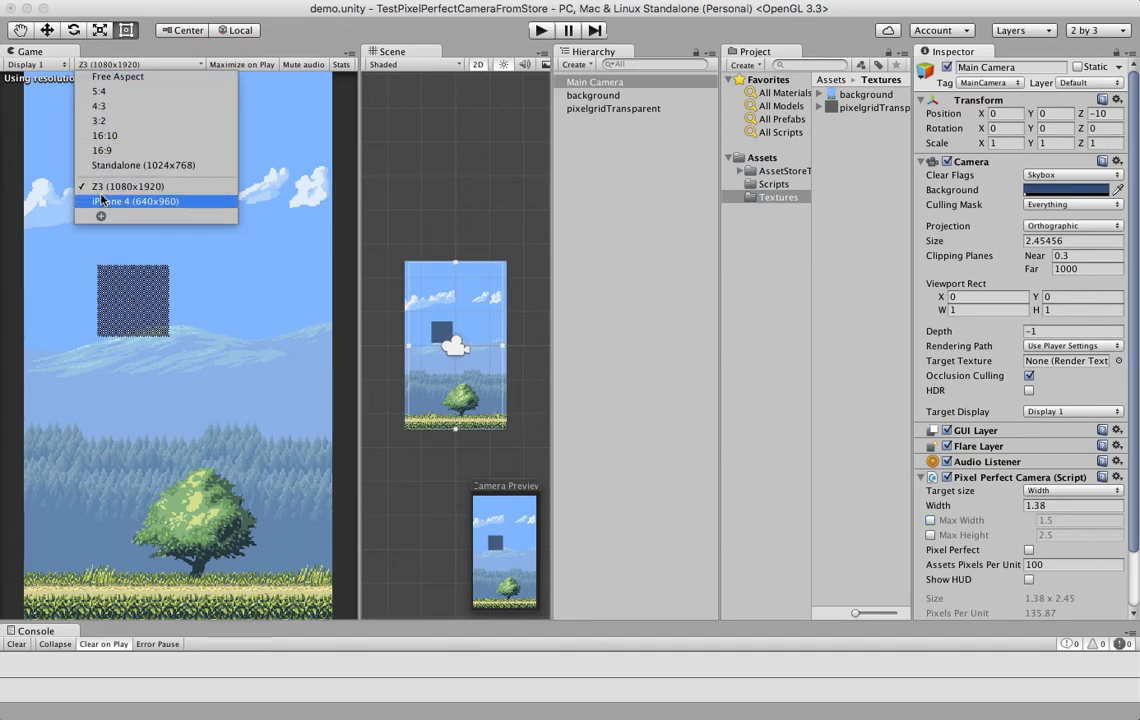
left_click(130, 200)
type("1.5")
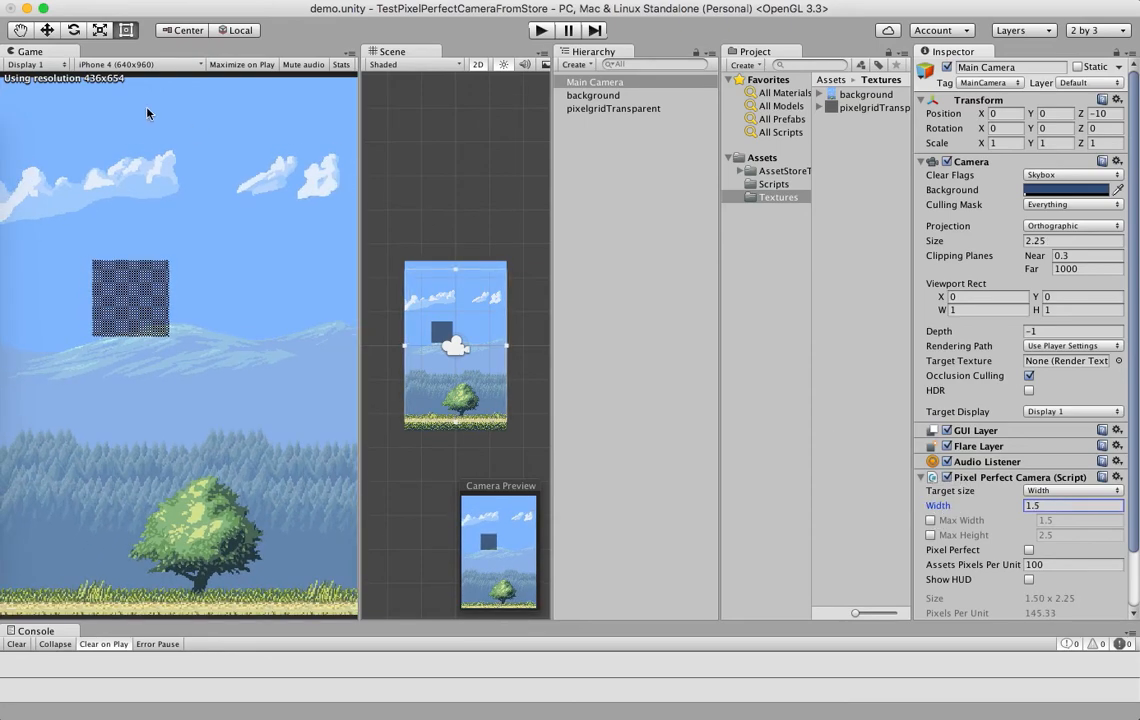
left_click(136, 64)
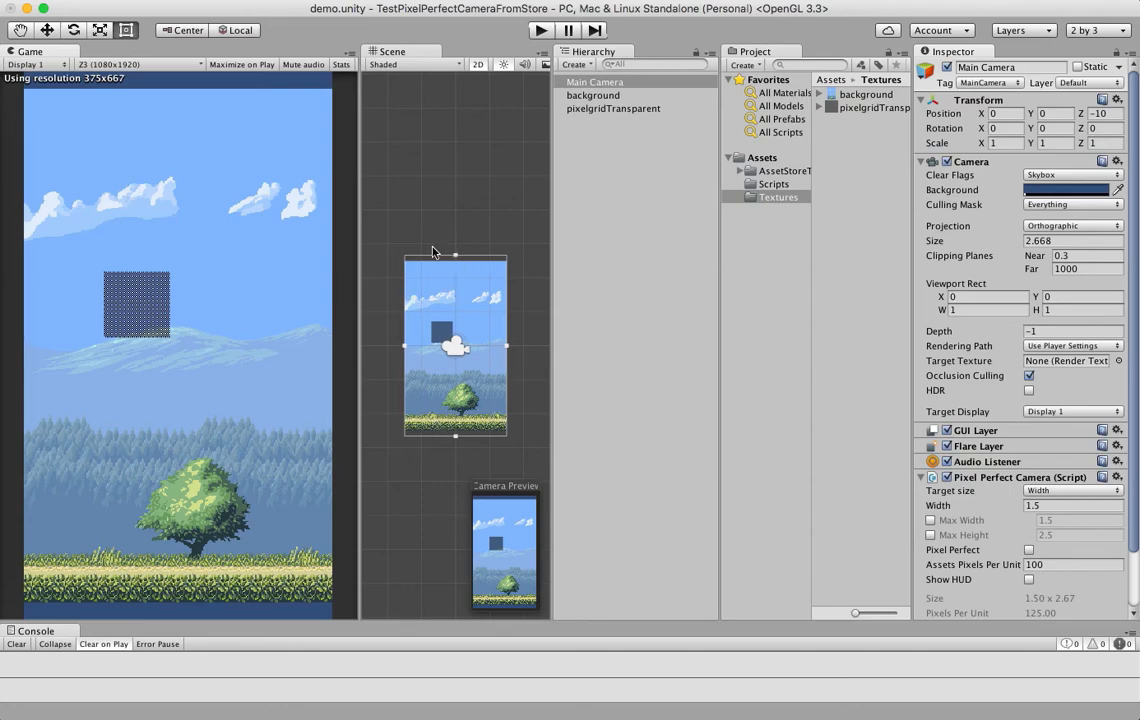
mouse_move(948, 544)
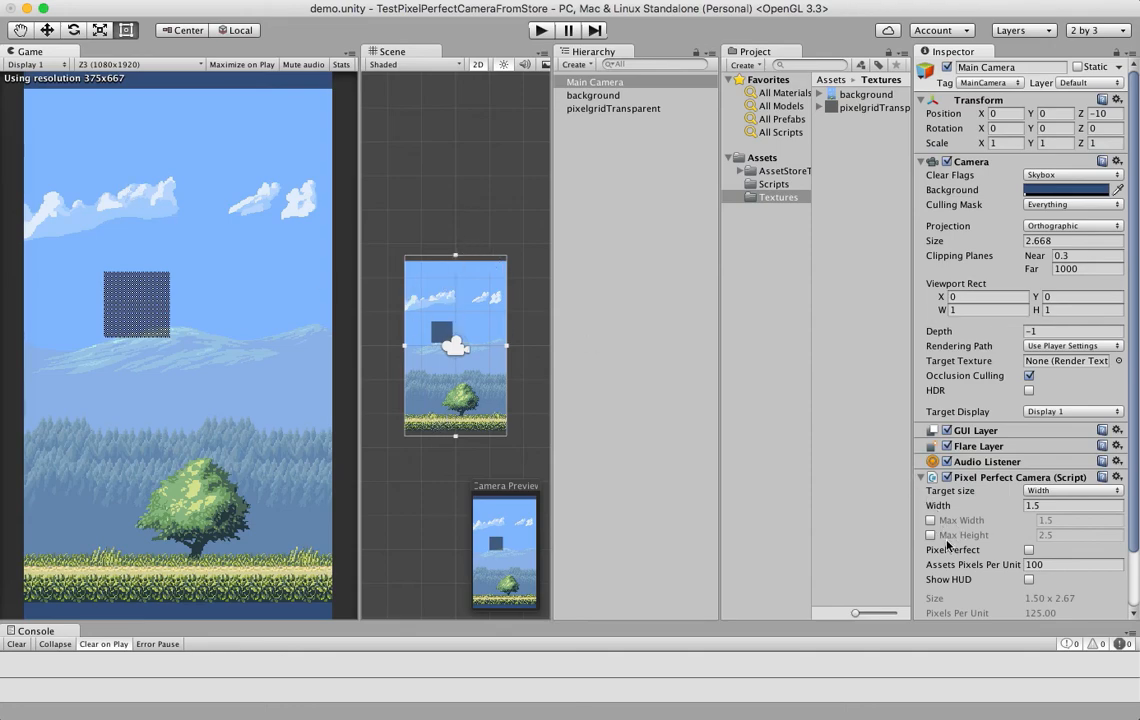
Enable max width 1.5, max height 2.5 and pixel-perfect rendering on the camera
left_click(930, 536)
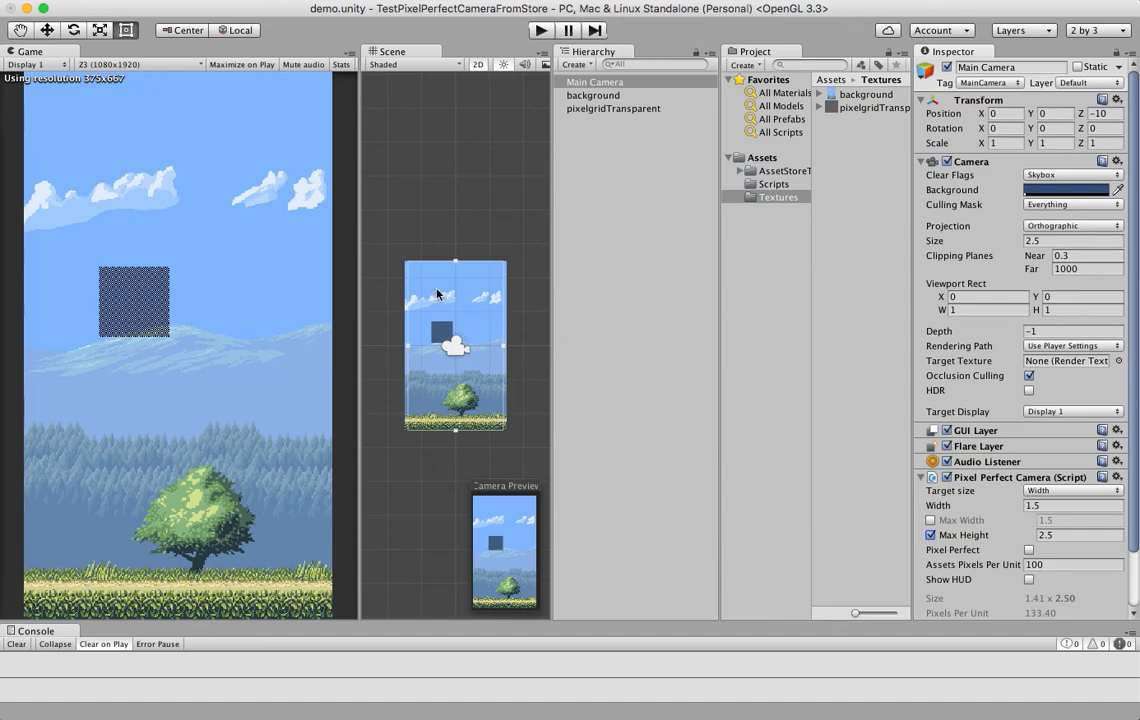
mouse_move(444, 258)
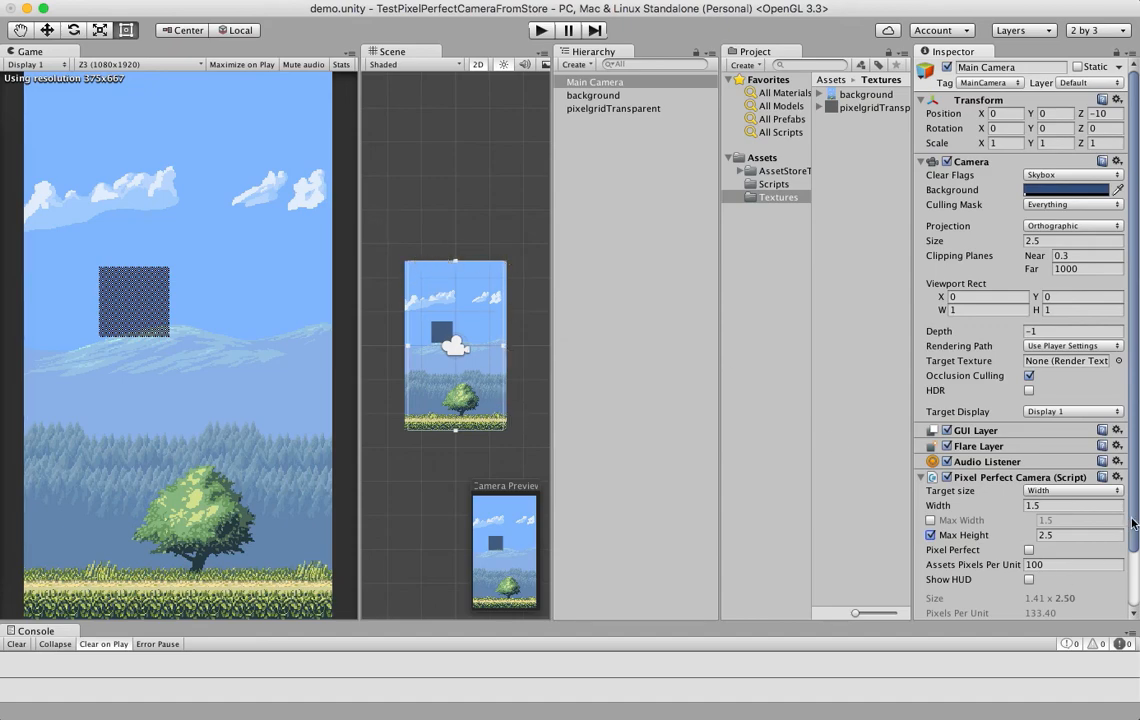
scroll("down", 3)
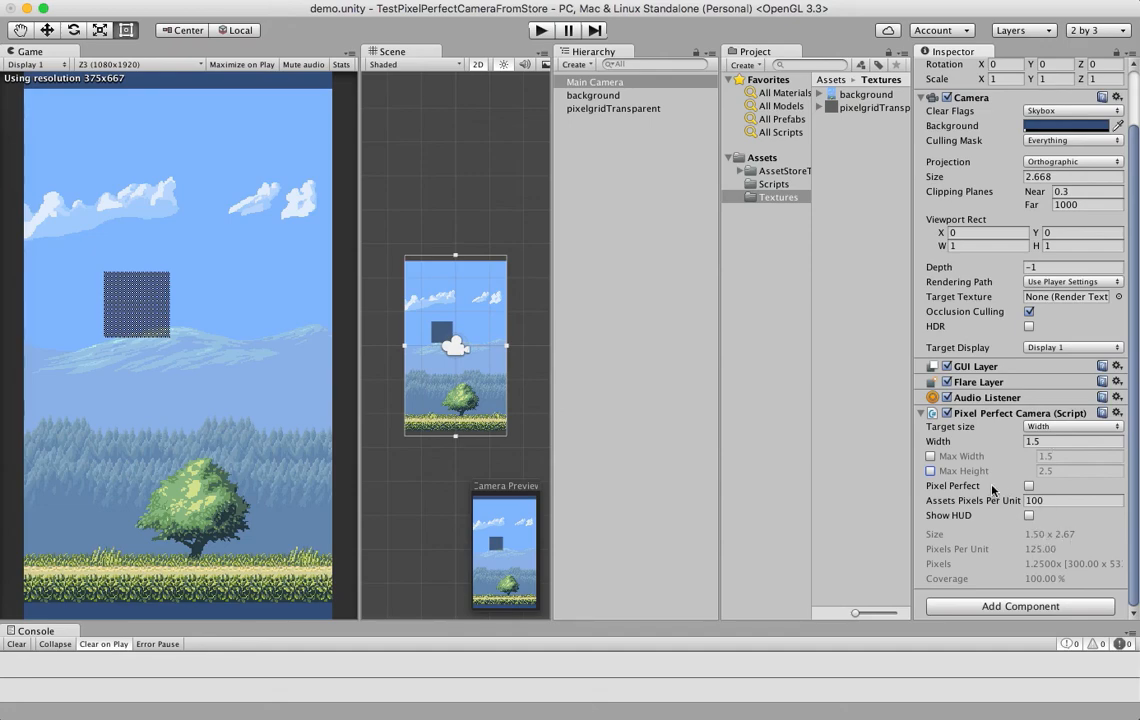
left_click(930, 472)
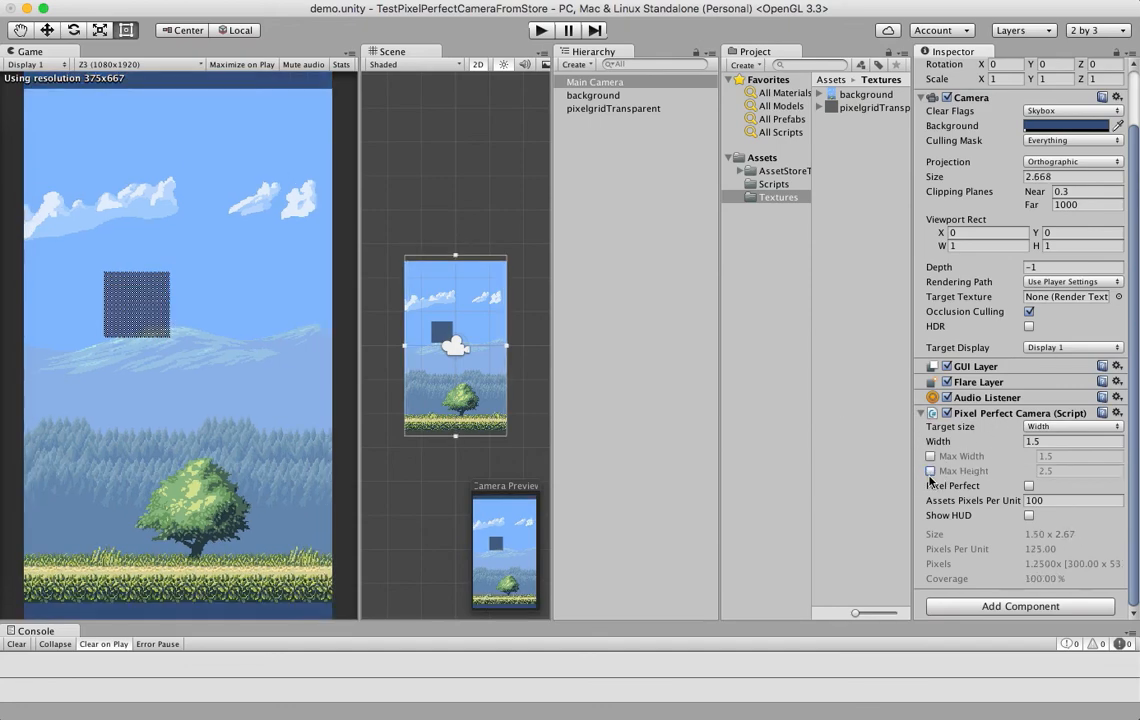
left_click(930, 456)
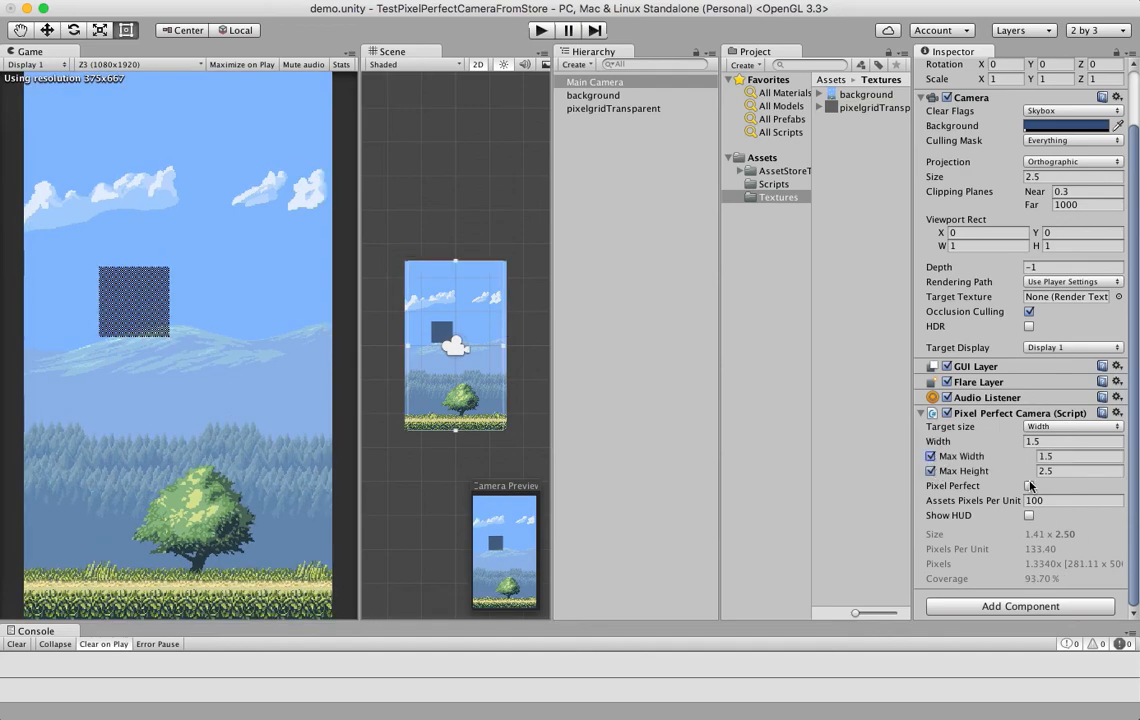
left_click(1028, 486)
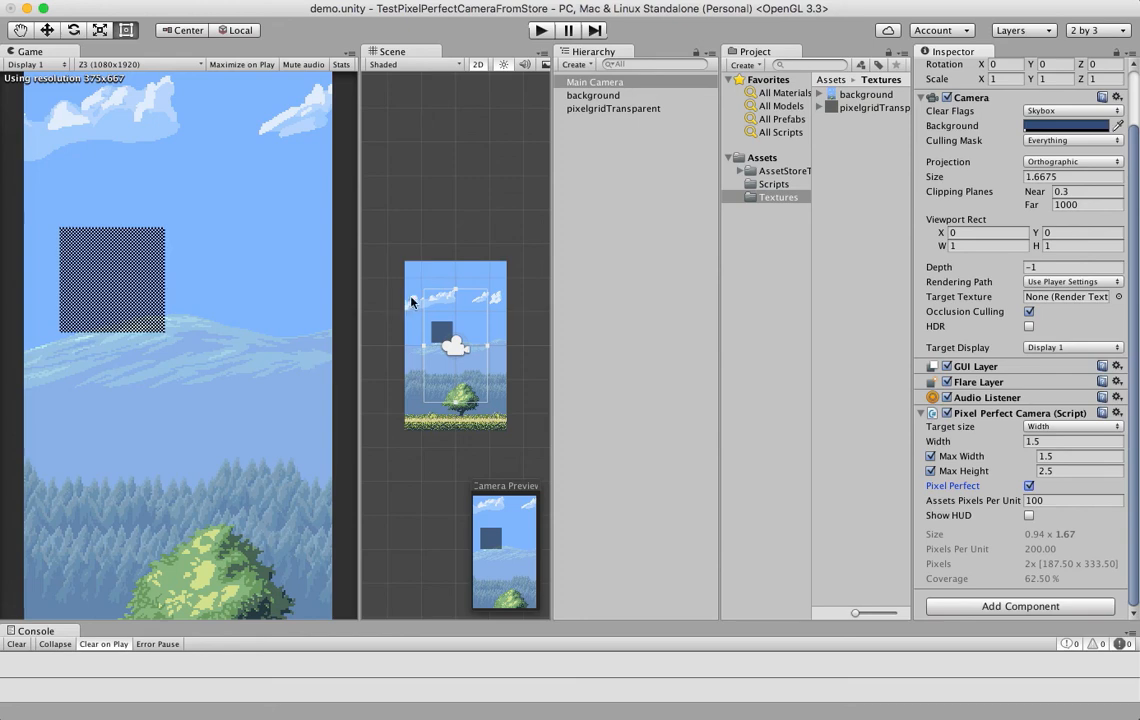
mouse_move(920, 436)
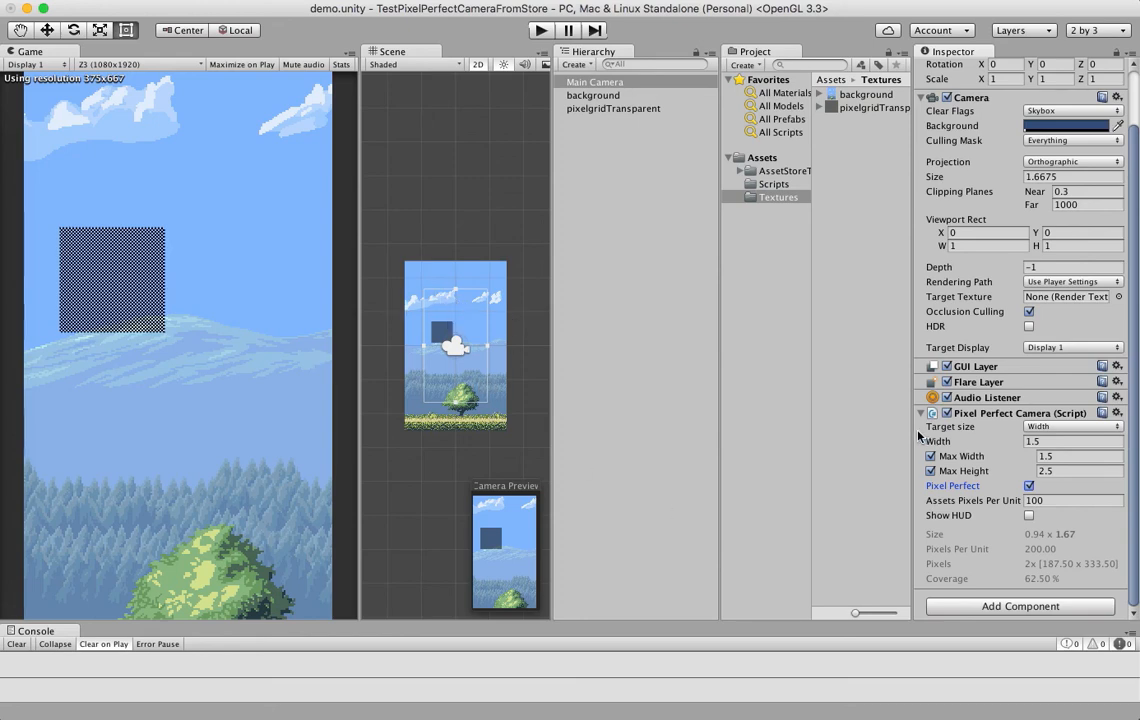
mouse_move(504, 252)
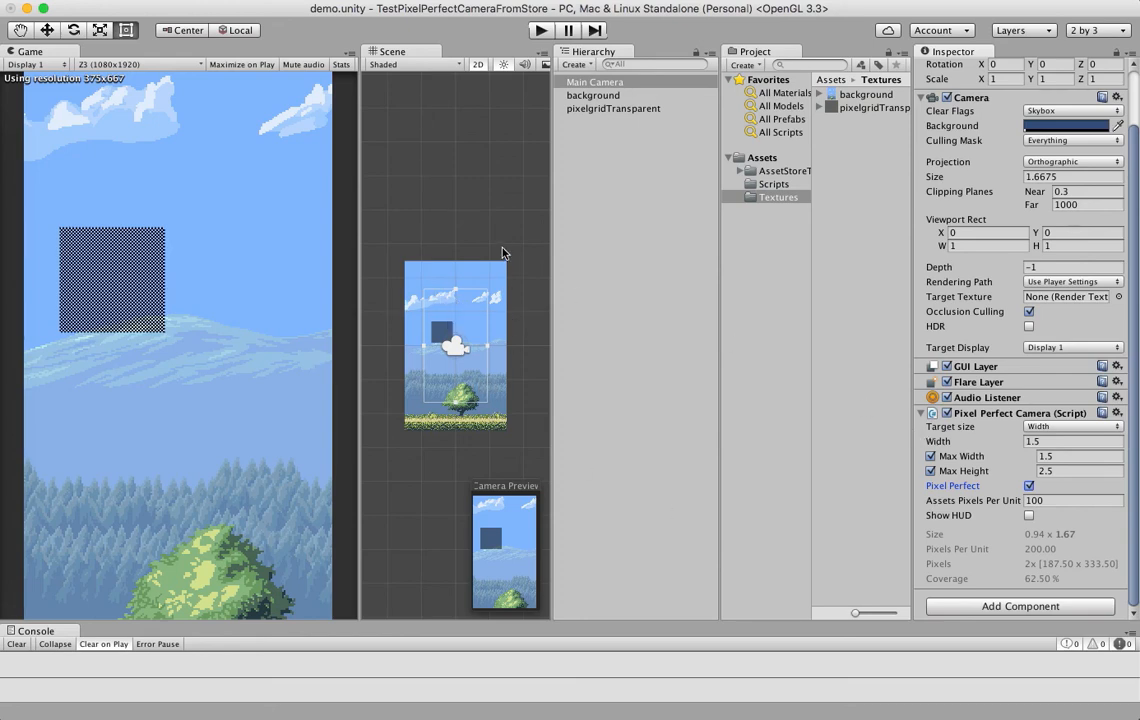